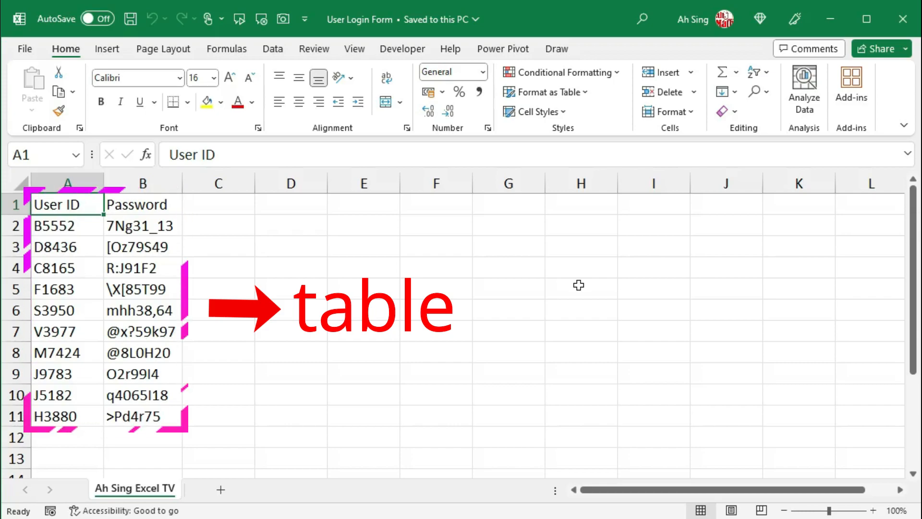
- Convert the User ID/Password list A1:B11 into a table with headers (Table1)
key("ctrl+t")
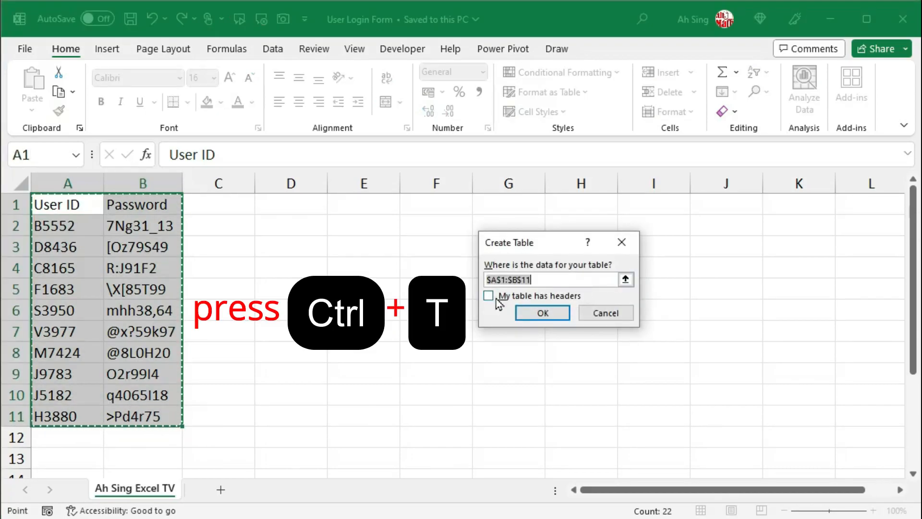
left_click(489, 296)
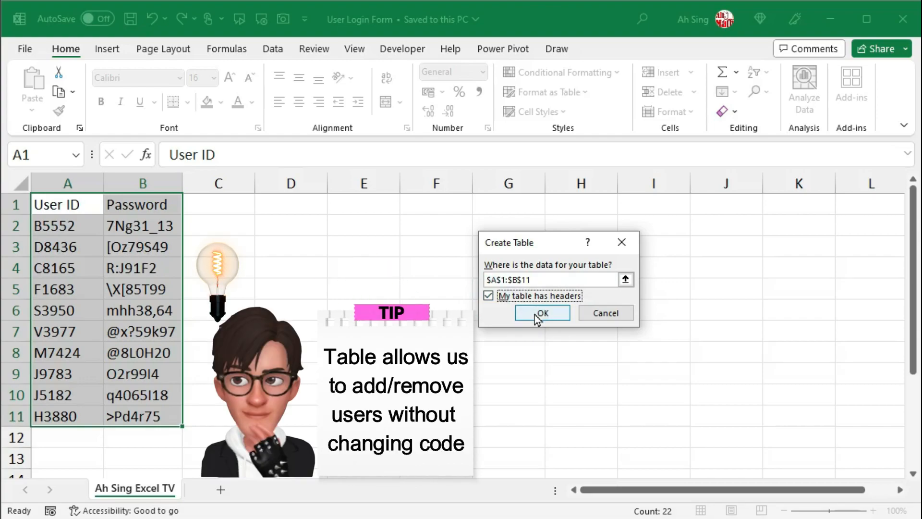
left_click(541, 312)
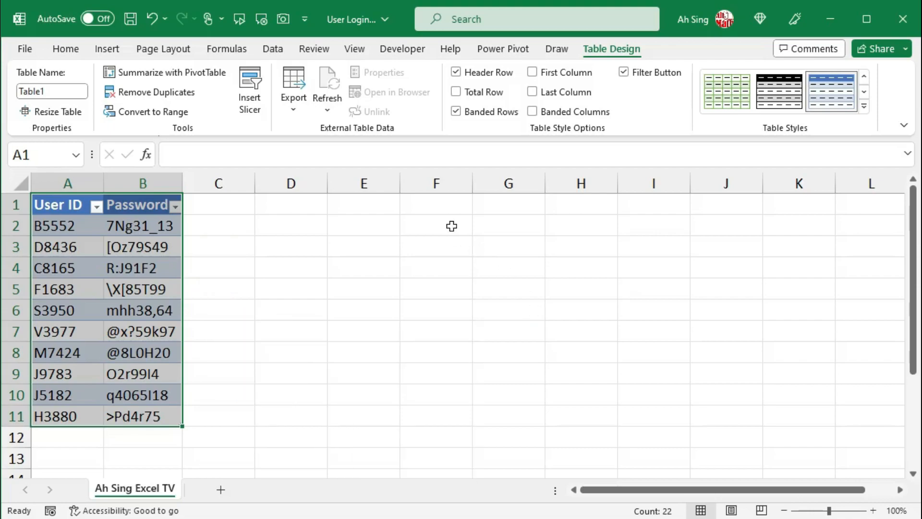
- In Name Manager, define the workbook name LOGIN referring to $A$2:$B$11
left_click(226, 48)
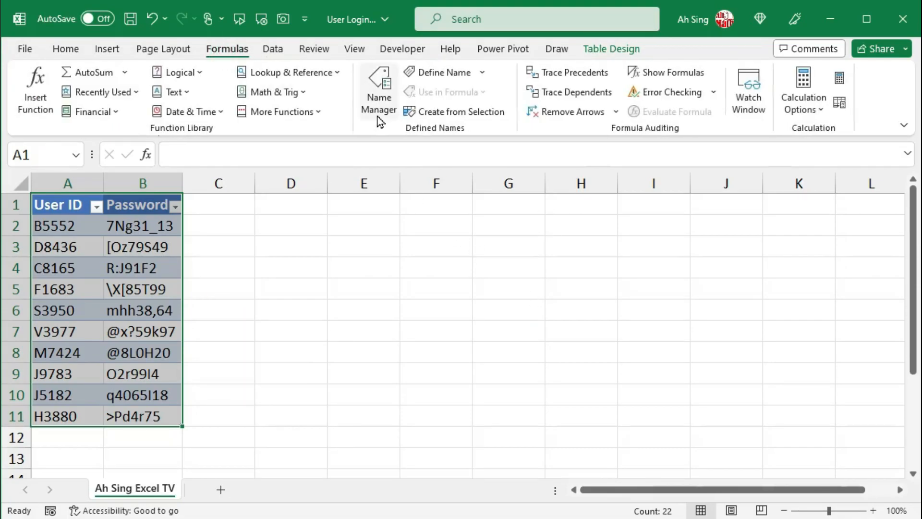
left_click(379, 91)
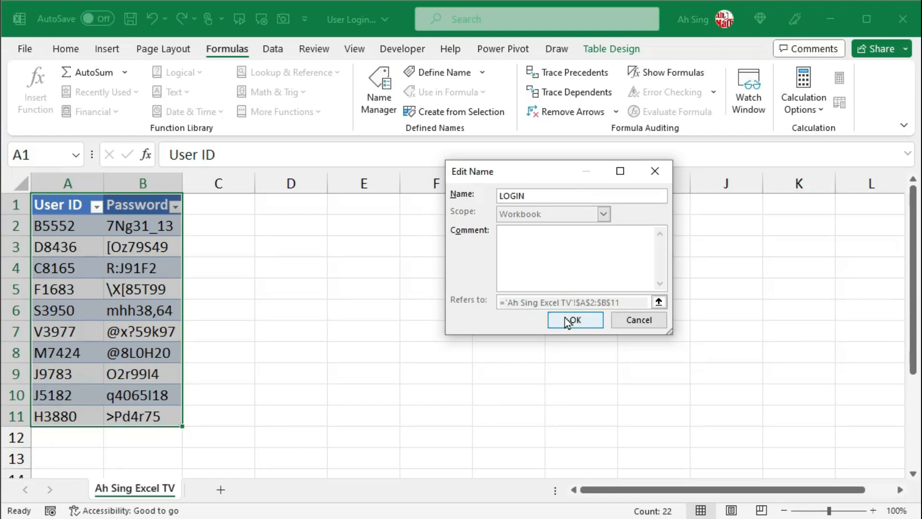
left_click(575, 320)
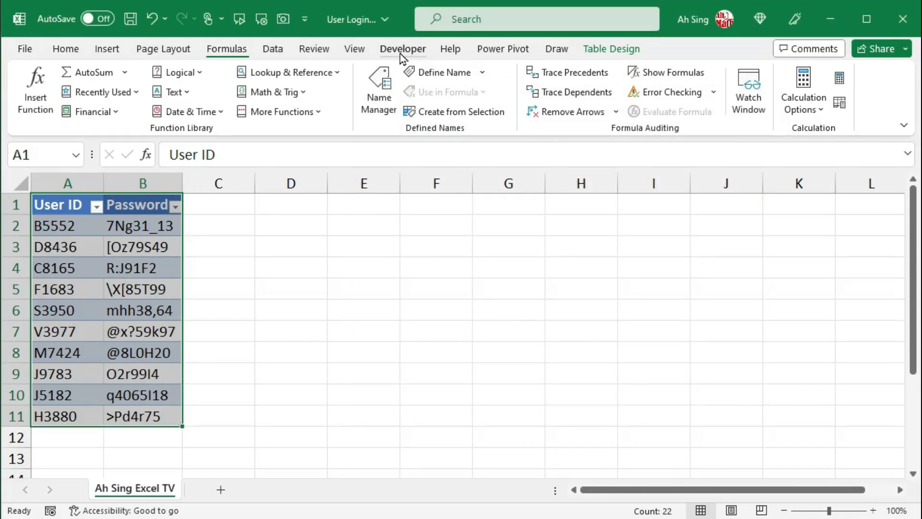
- In the VBA editor, insert a new UserForm and set its Caption to Login
left_click(31, 89)
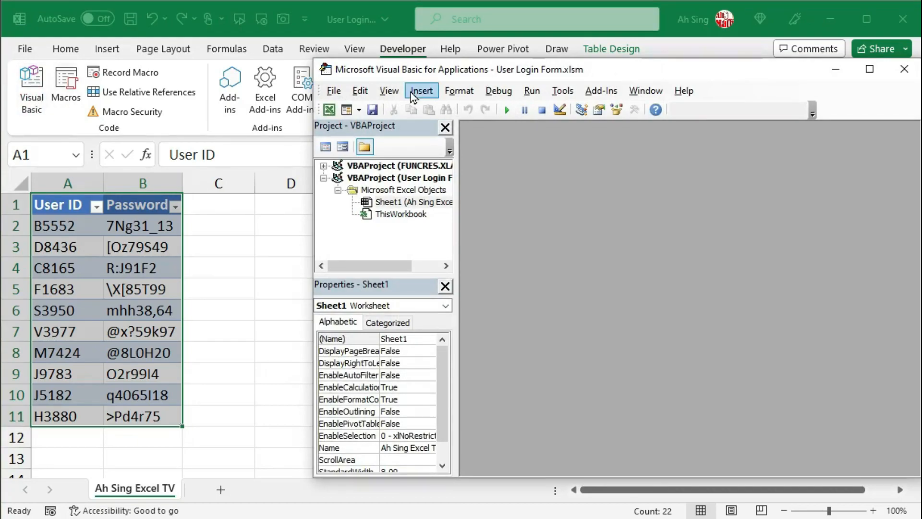
left_click(422, 91)
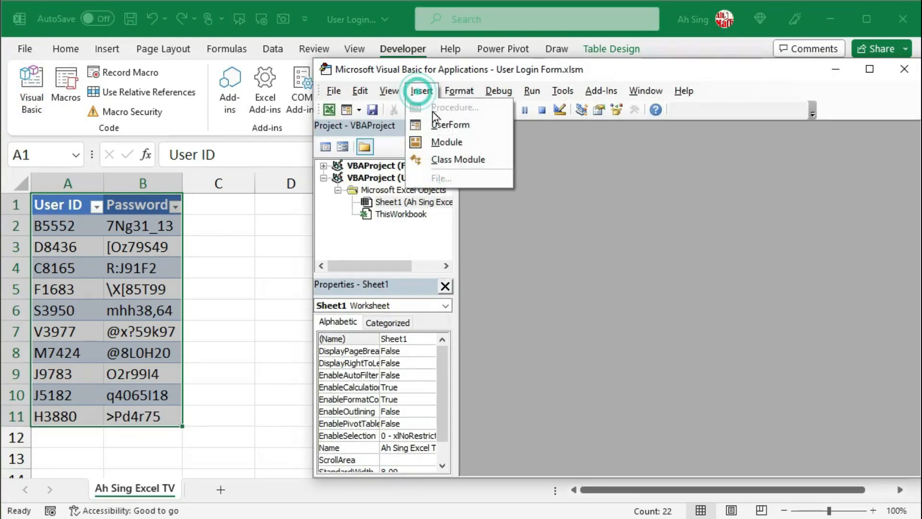
left_click(451, 125)
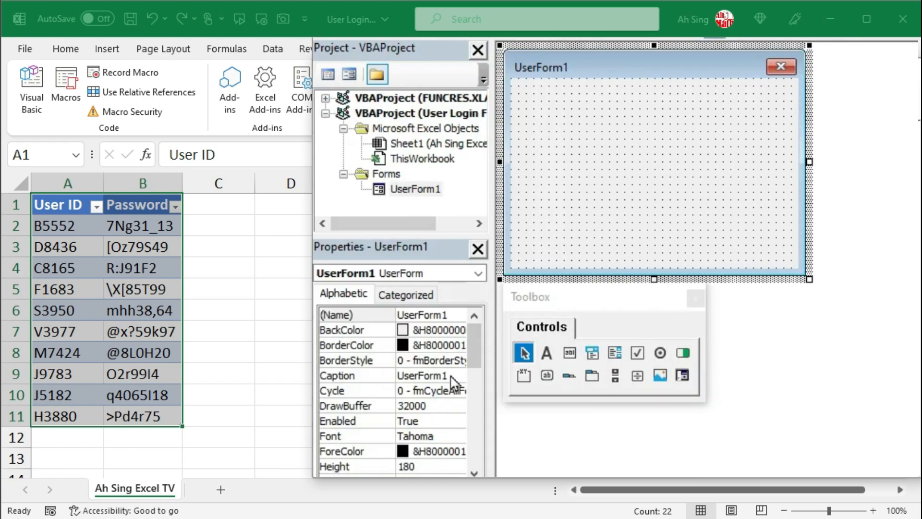
left_click(431, 375)
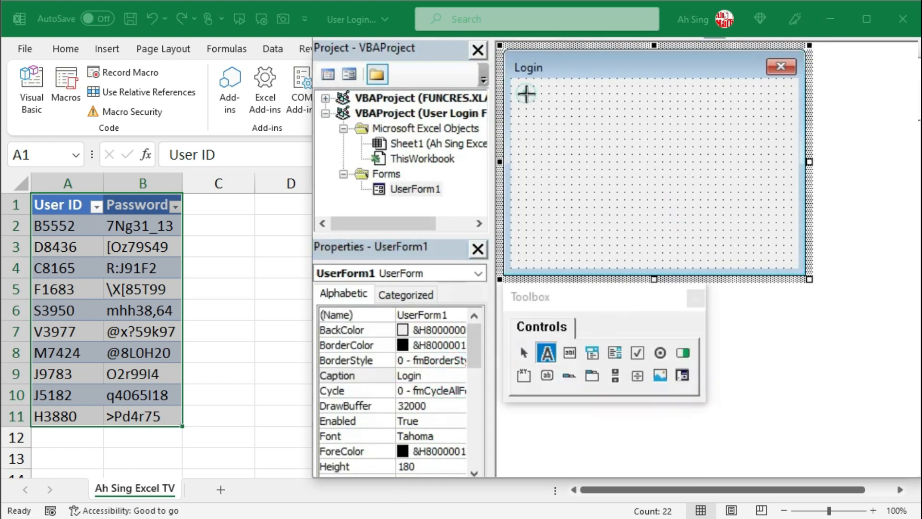
- Draw a User ID label, set its font to Calibri 14, and resize it
left_click_drag(524, 91, 619, 128)
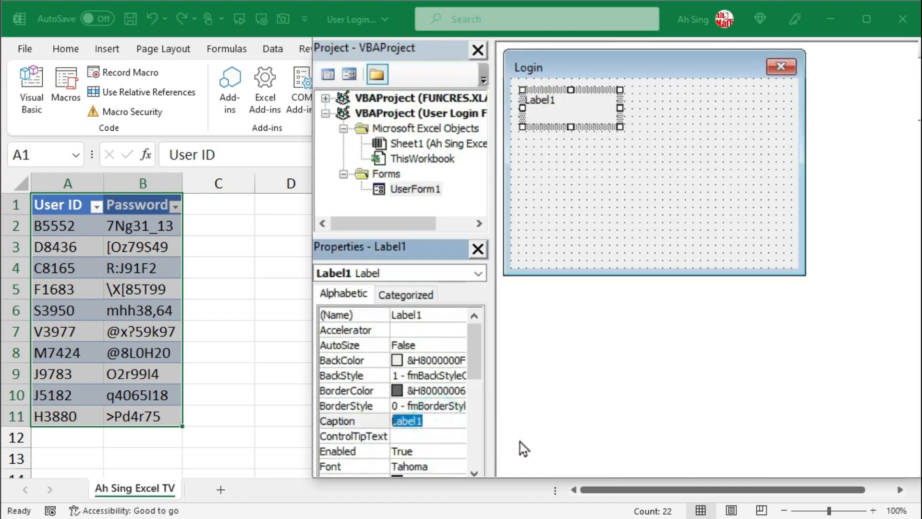
scroll("down", 3)
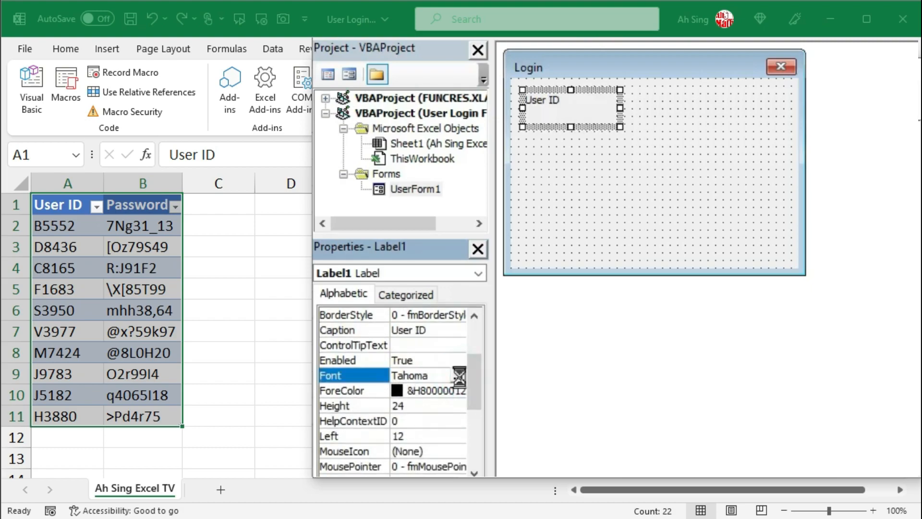
left_click(459, 375)
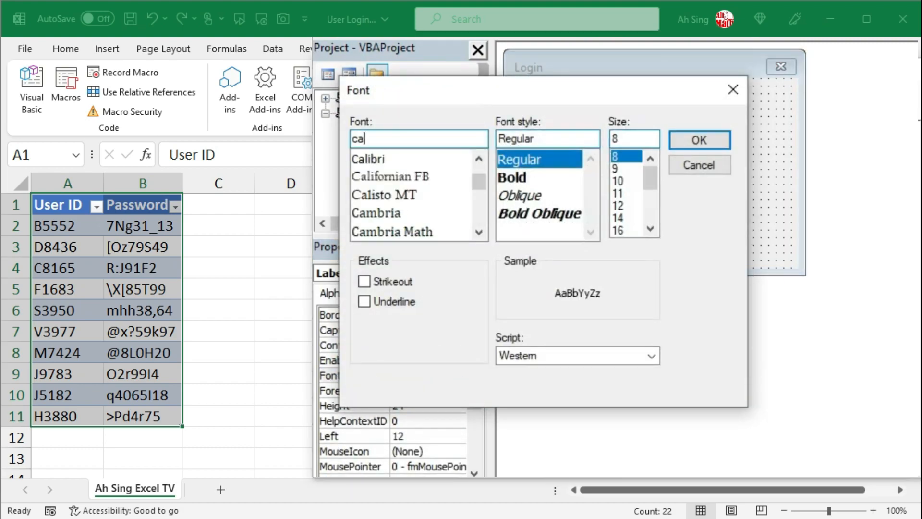
left_click(367, 159)
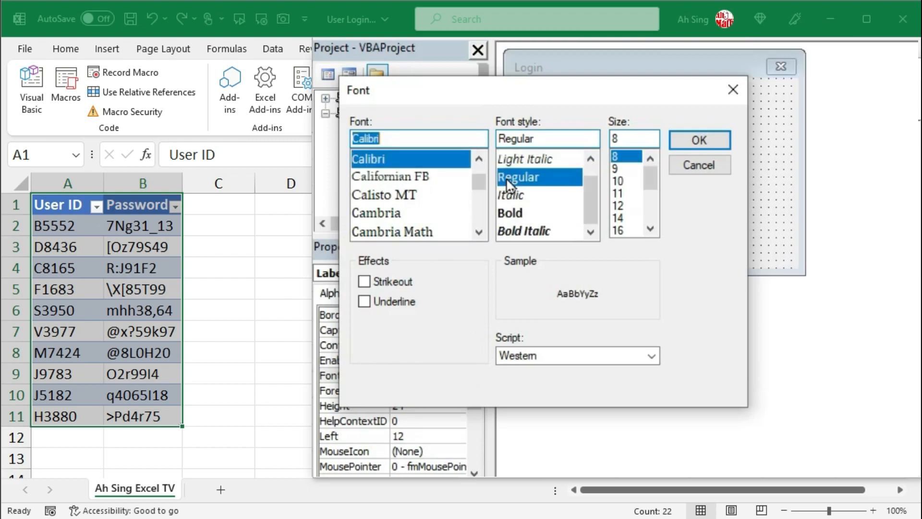
left_click(617, 218)
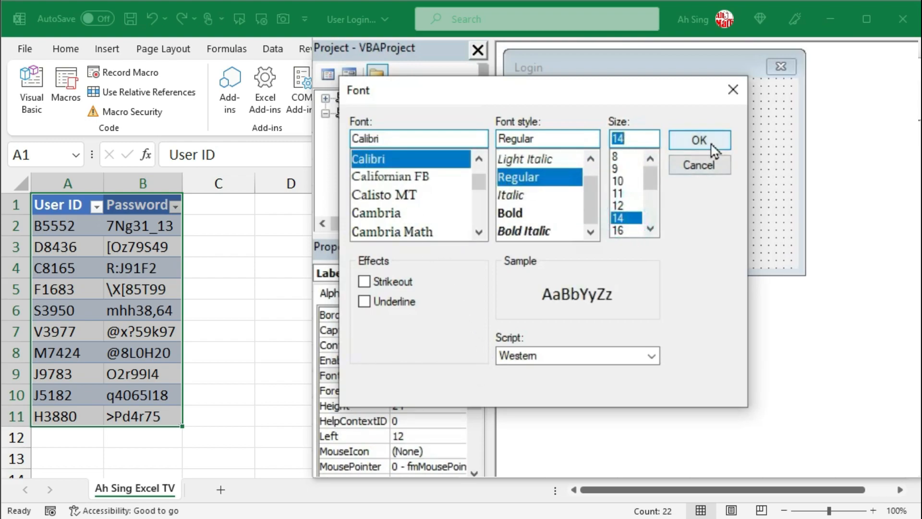
left_click(699, 140)
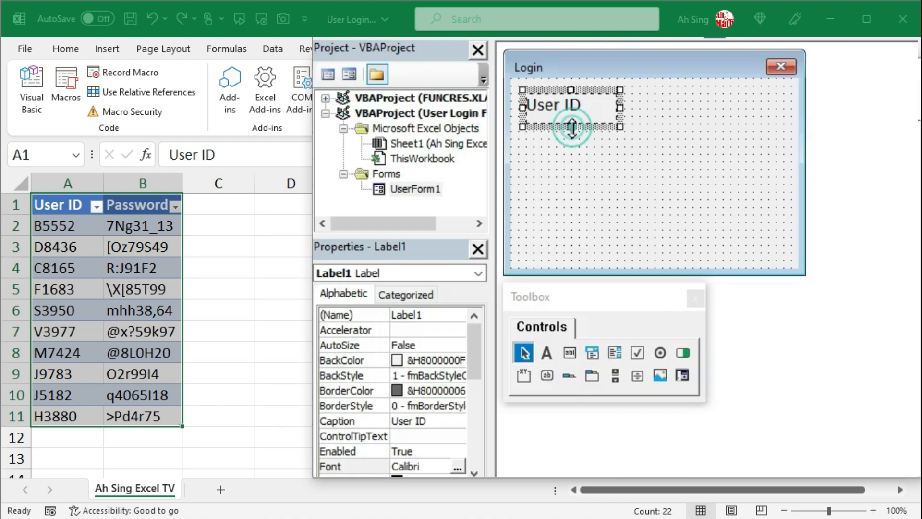
left_click(571, 126)
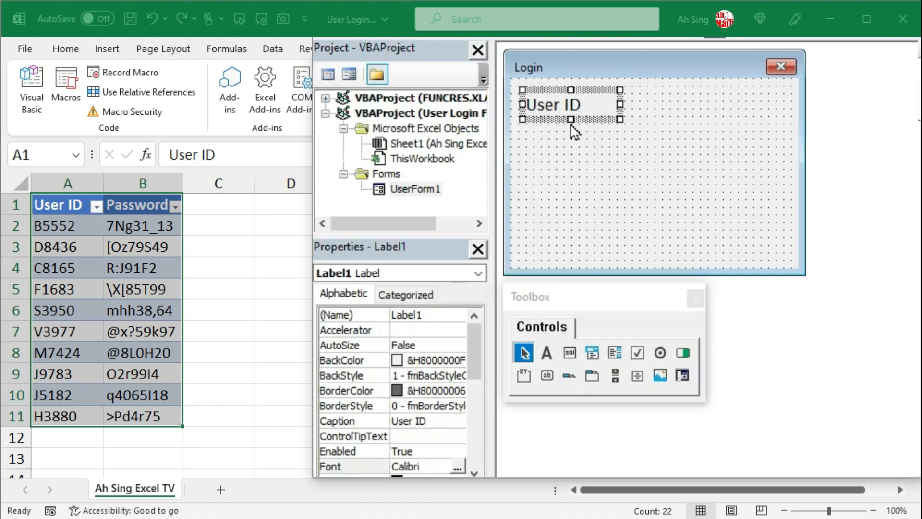
- Duplicate the label and recaption the copy to Password
key("ctrl+v")
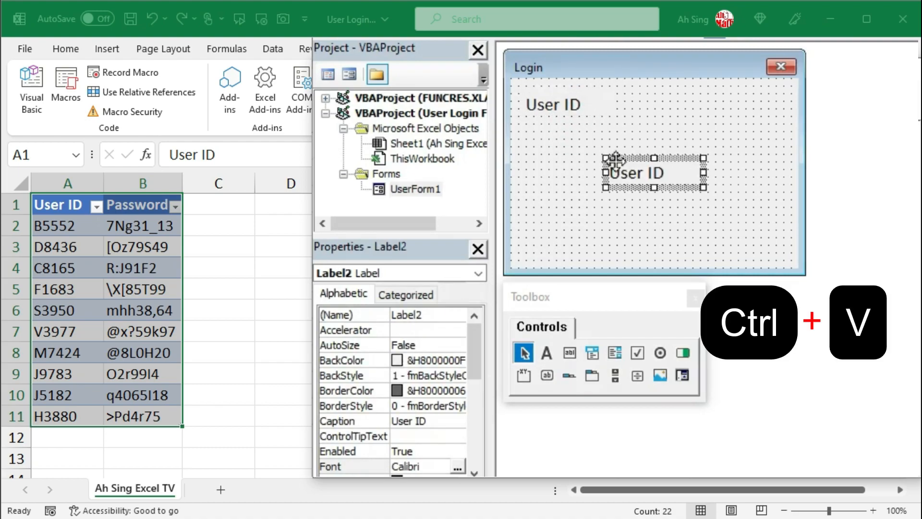
key("ctrl+v")
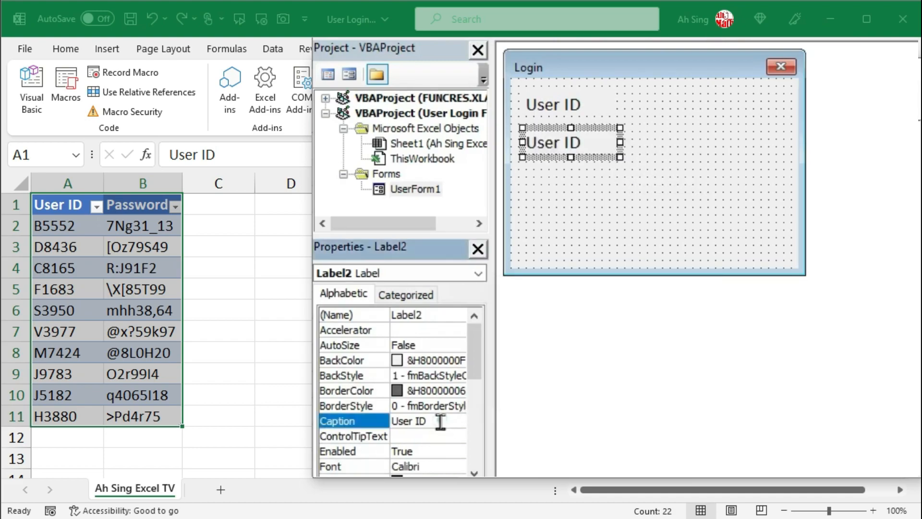
type("Passwor")
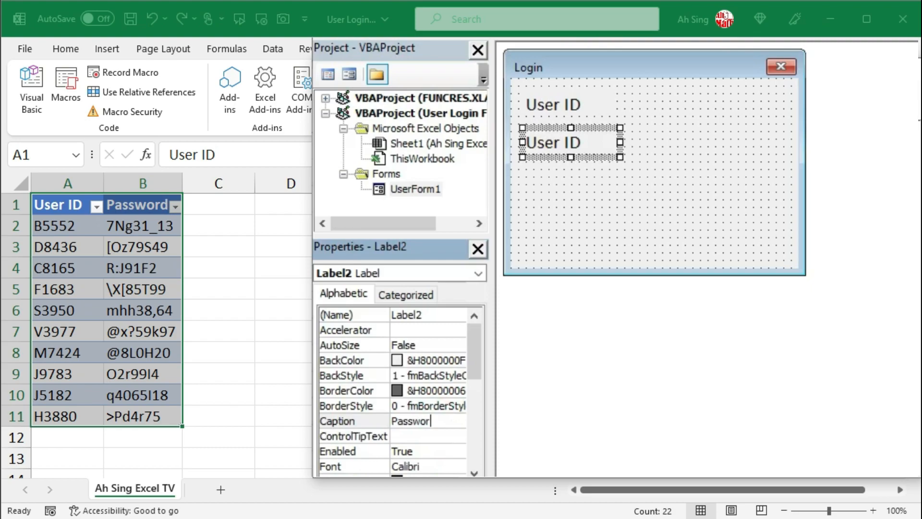
- Draw a wide text box beside User ID and give it a Calibri font
left_click(569, 352)
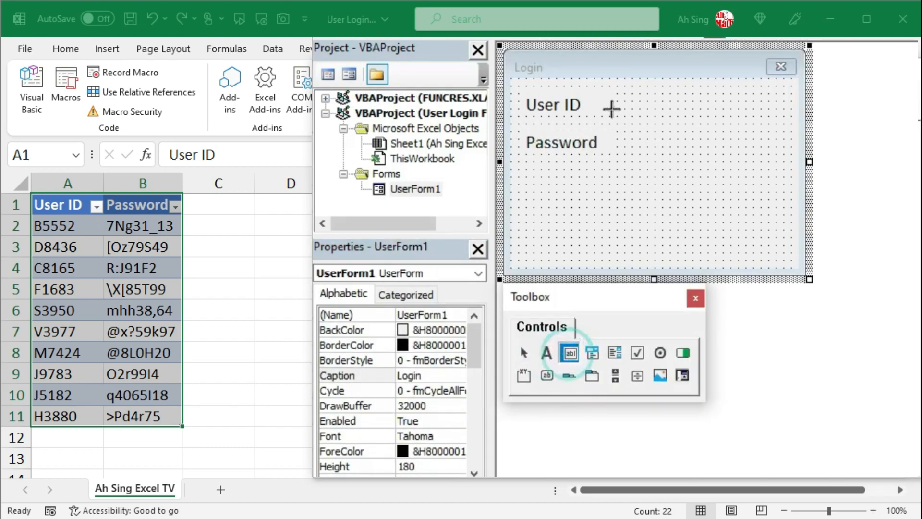
left_click_drag(612, 110, 673, 132)
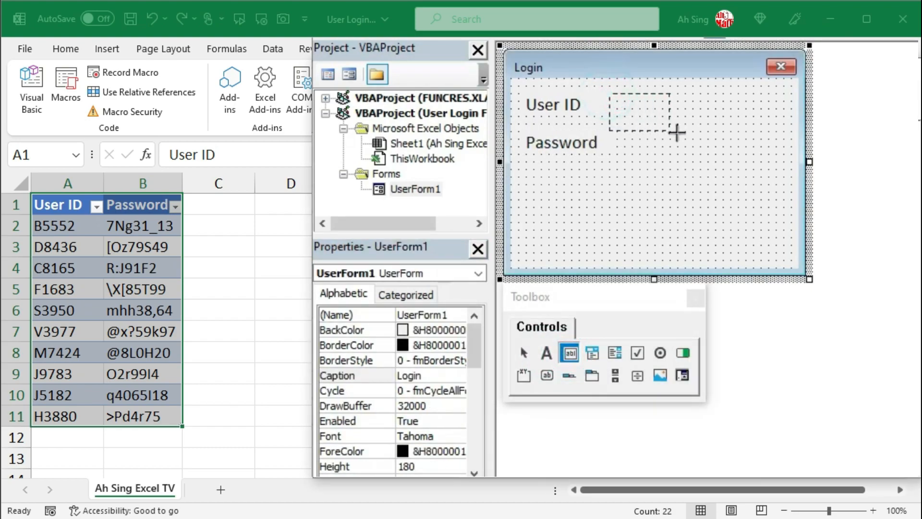
left_click_drag(677, 118, 779, 118)
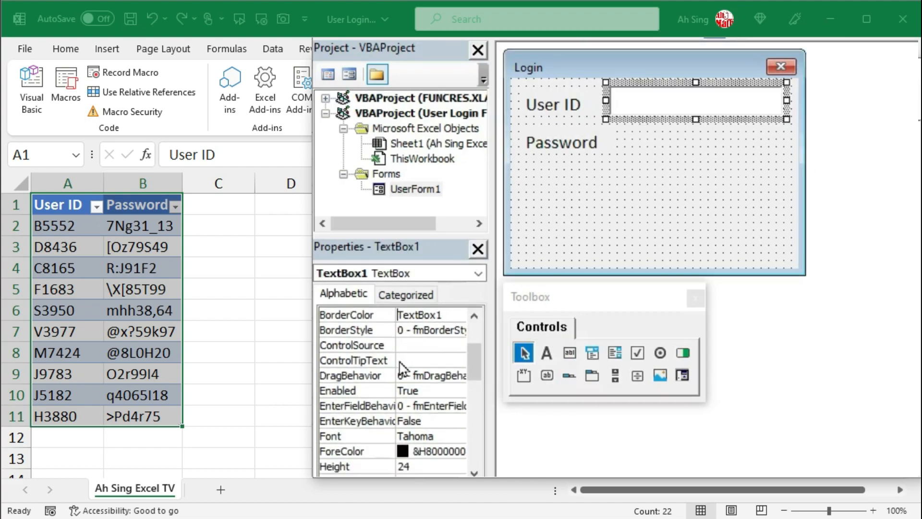
left_click(457, 436)
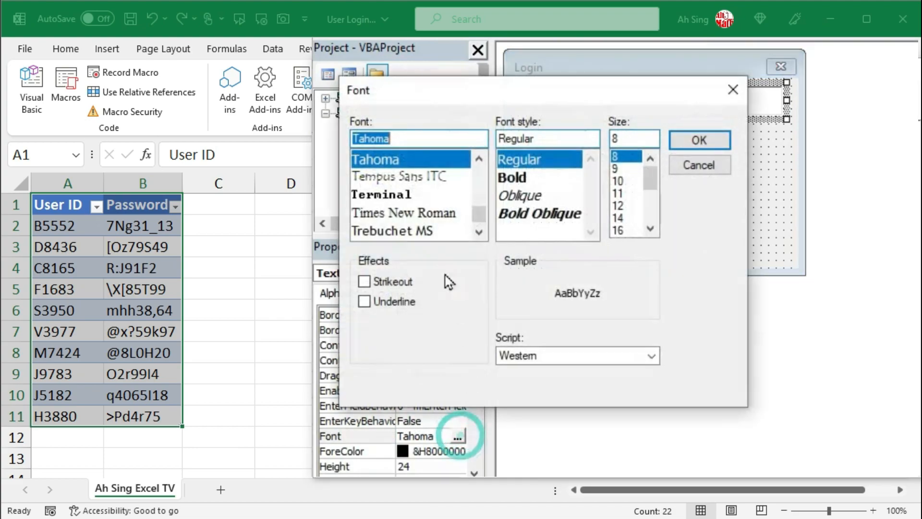
type("ca")
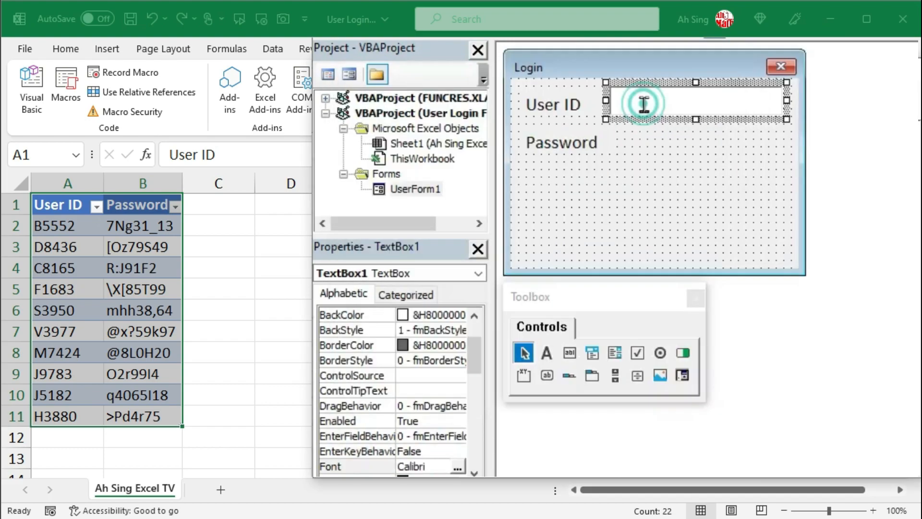
type("as")
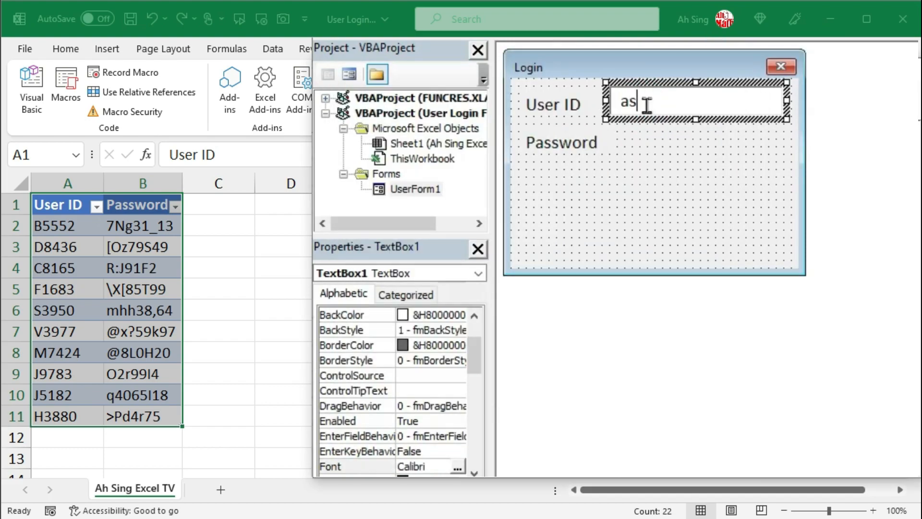
mouse_move(547, 123)
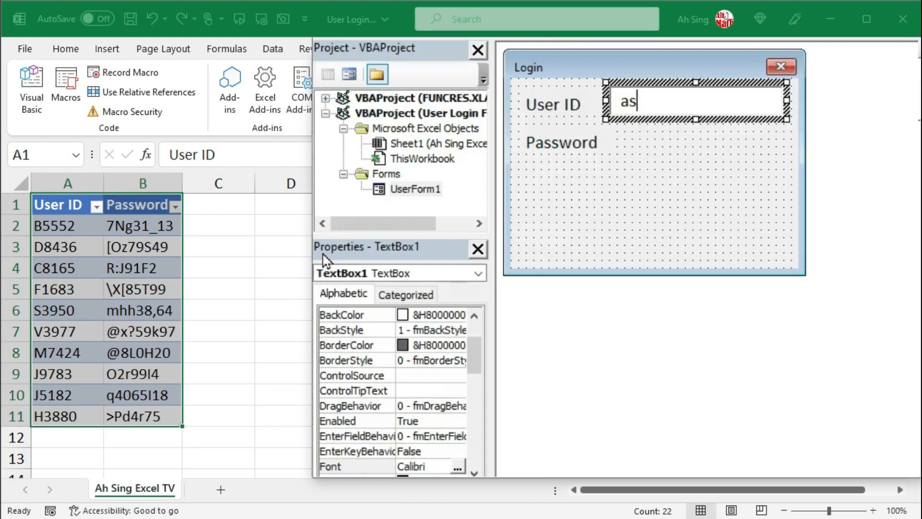
- Set the ID text box Top to 8 and clear its test text
scroll("down", 3)
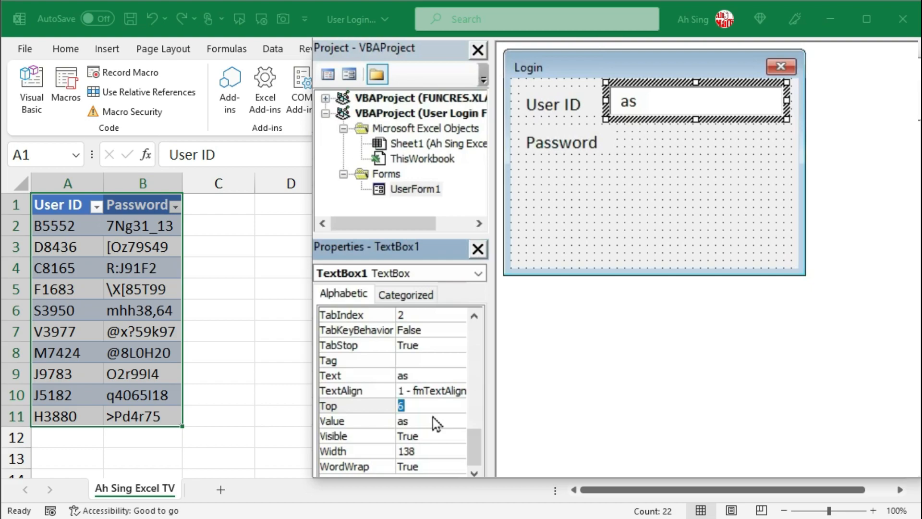
type("8")
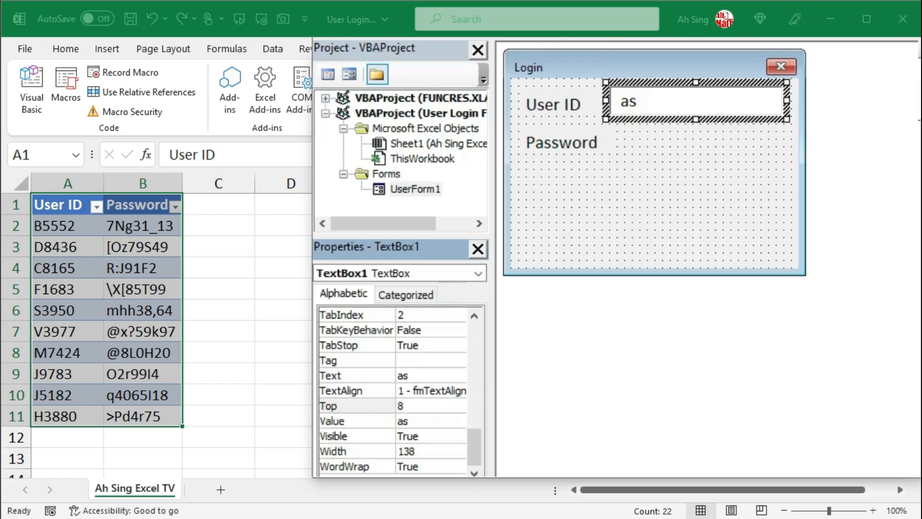
left_click(341, 406)
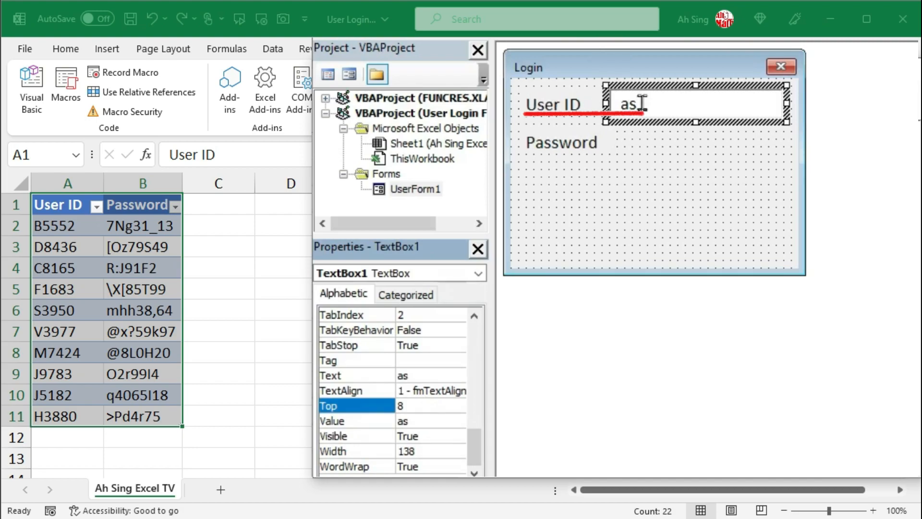
key("backspace")
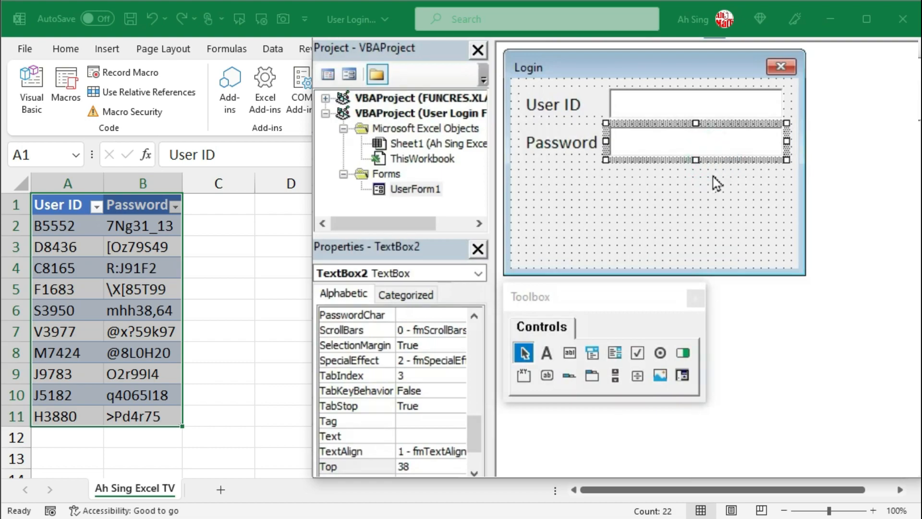
mouse_move(522, 159)
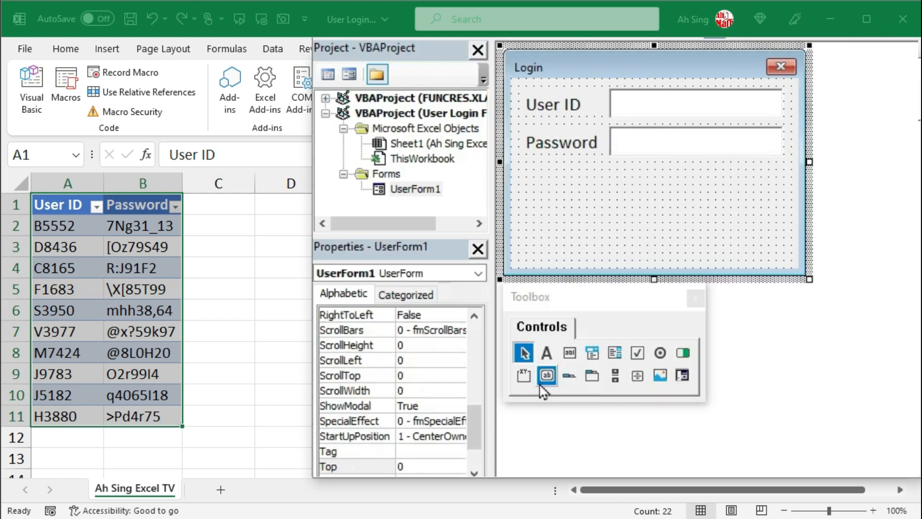
- Add a green Calibri 14 OK button below the password box and shorten the form
left_click(546, 375)
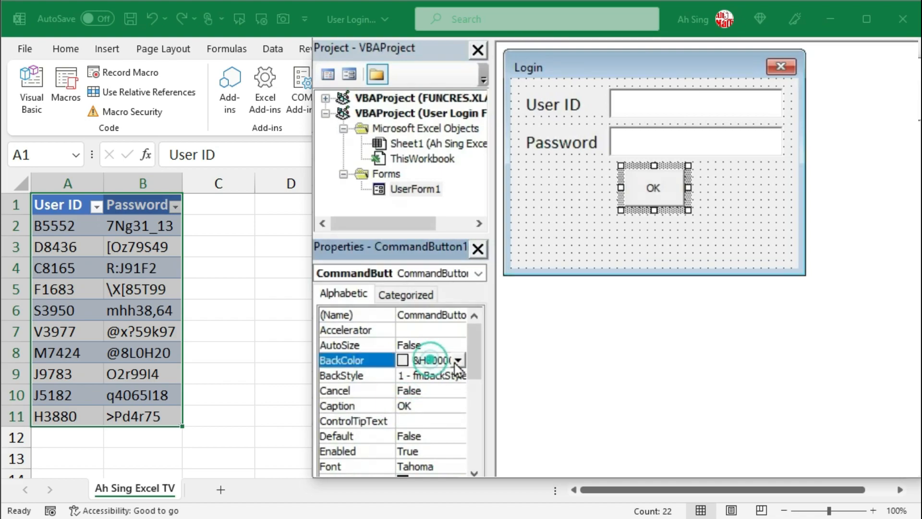
left_click(459, 359)
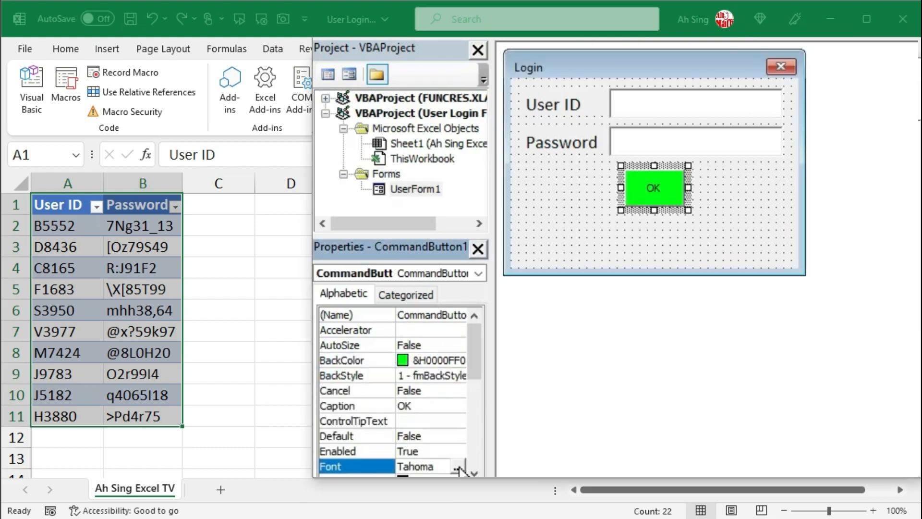
left_click(458, 466)
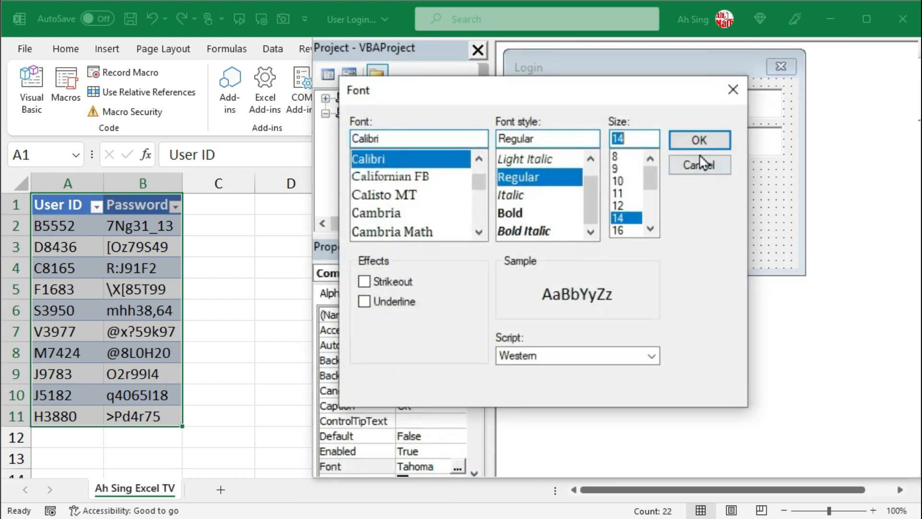
left_click(698, 140)
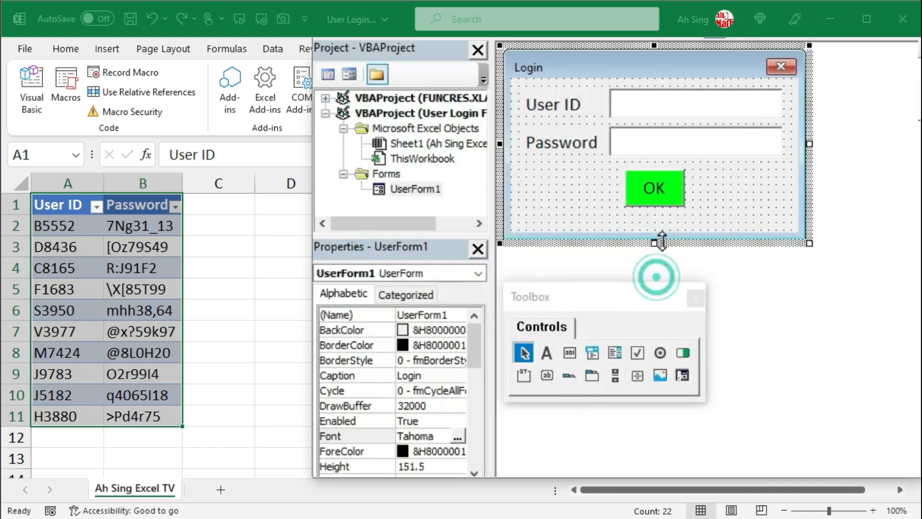
left_click_drag(661, 241, 652, 230)
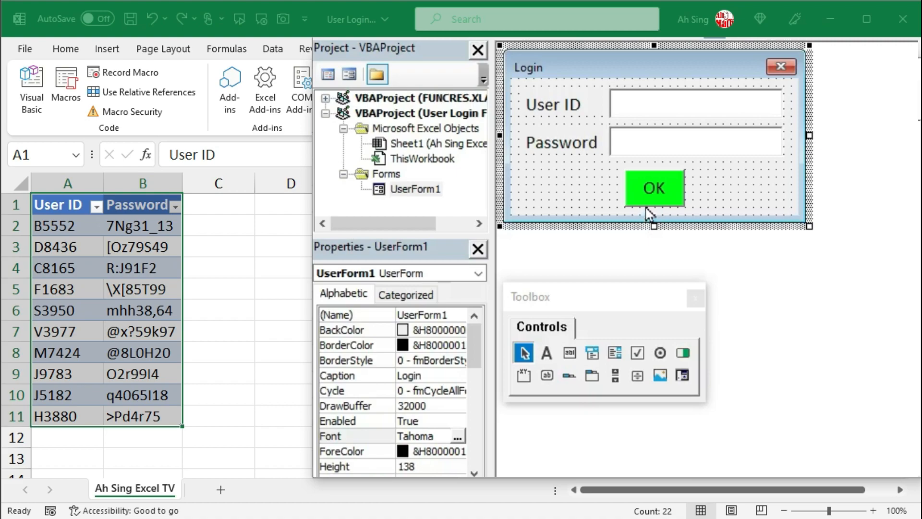
- In the OK button's click procedure, write Set ID = Sheet1.ListObjects("LOGIN")
double_click(653, 188)
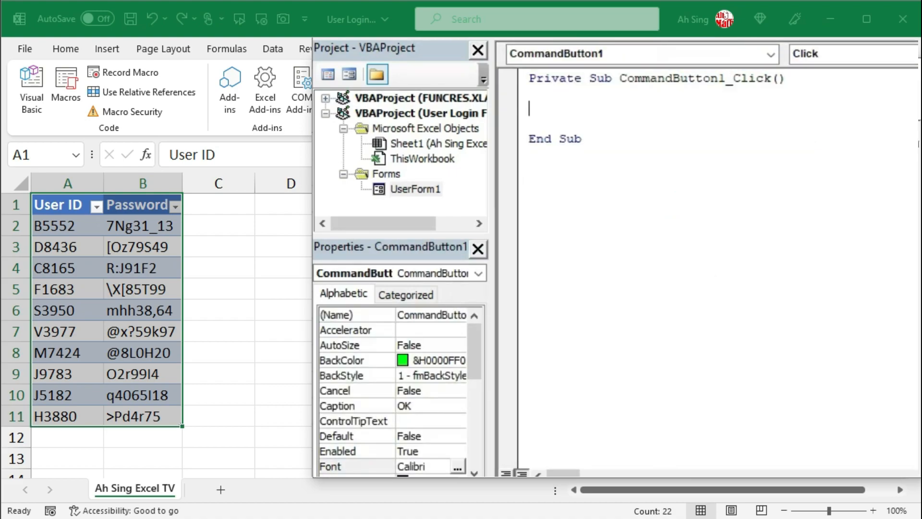
type("Set")
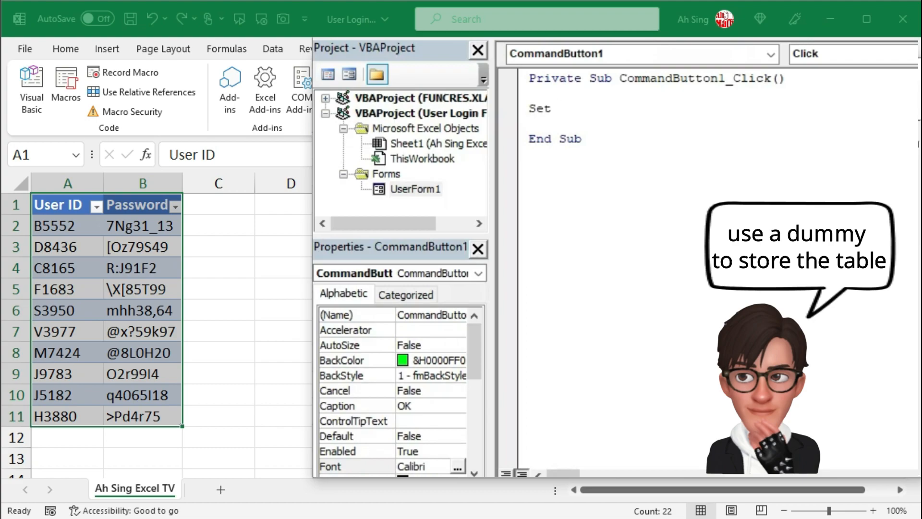
type("ID")
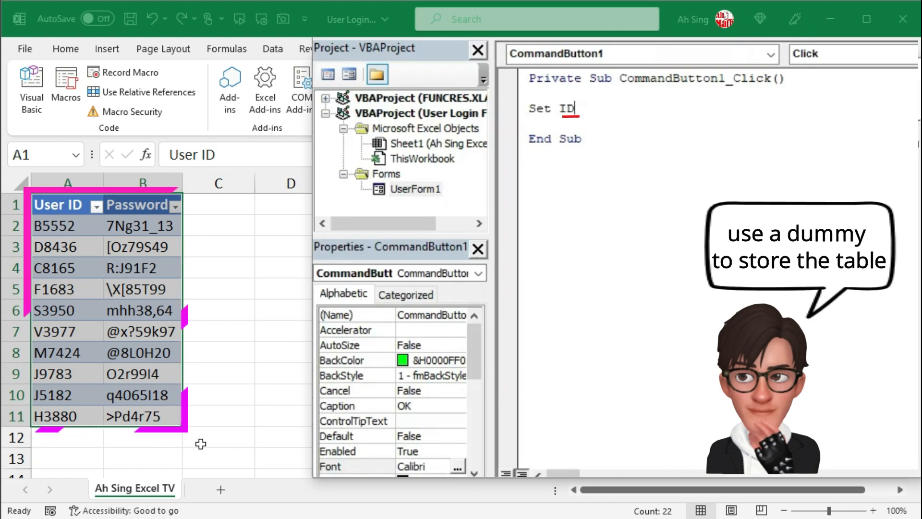
type("=")
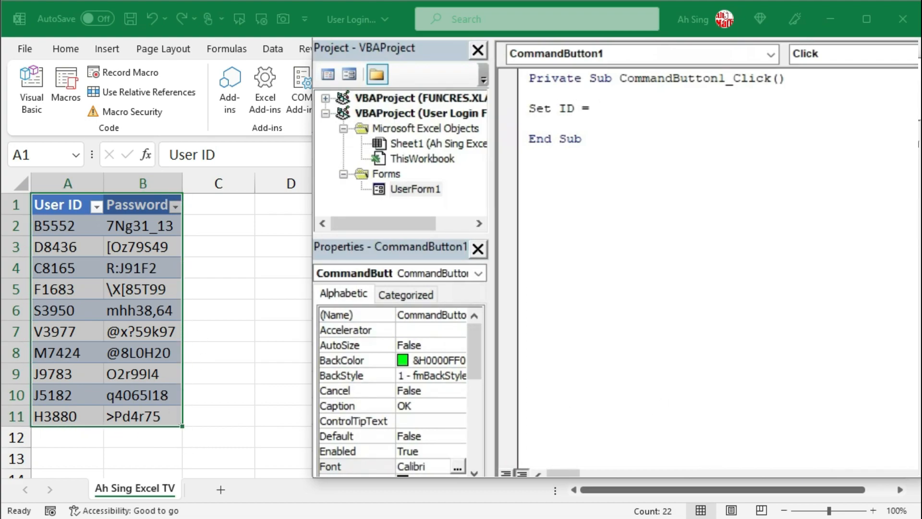
type("sheet1")
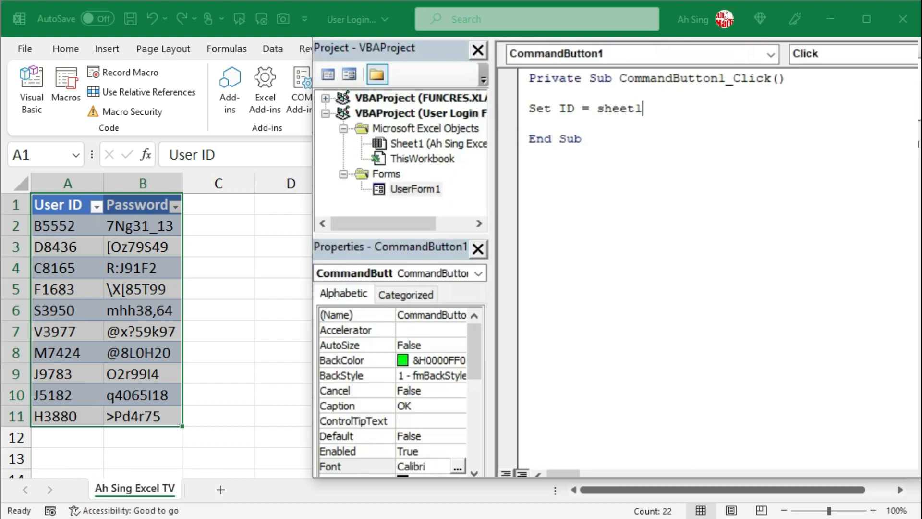
type(".ListObjects")
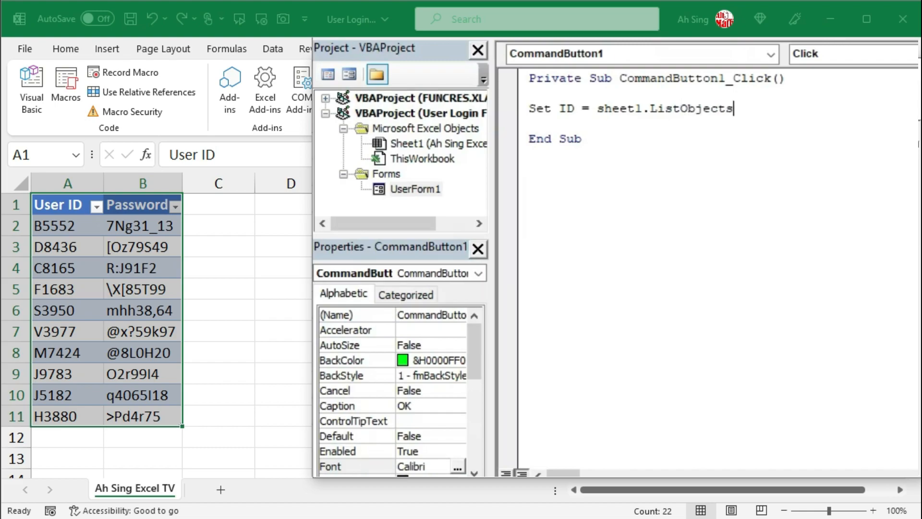
type("(")
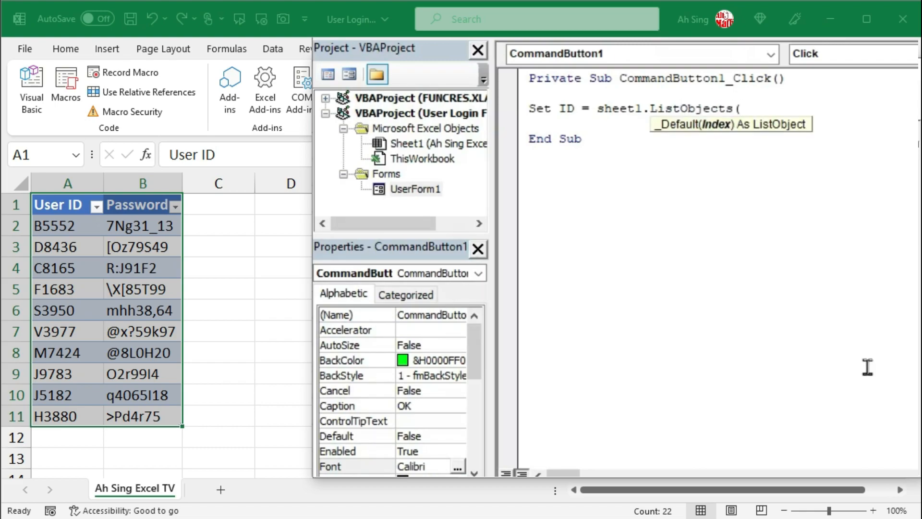
type("\"")
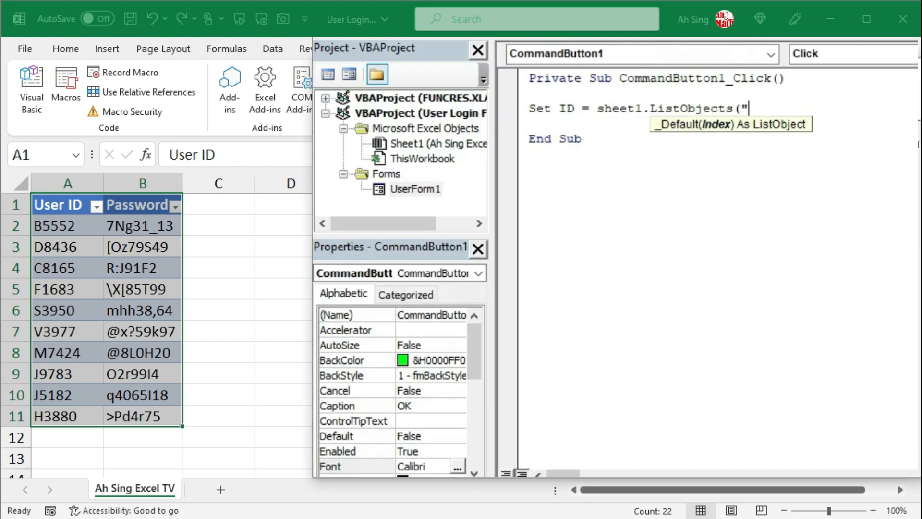
type("LO")
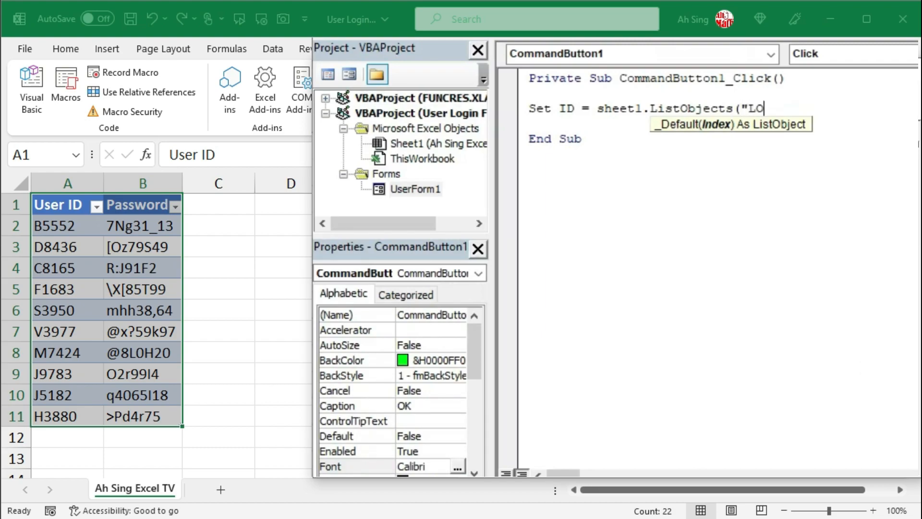
type("GIN")
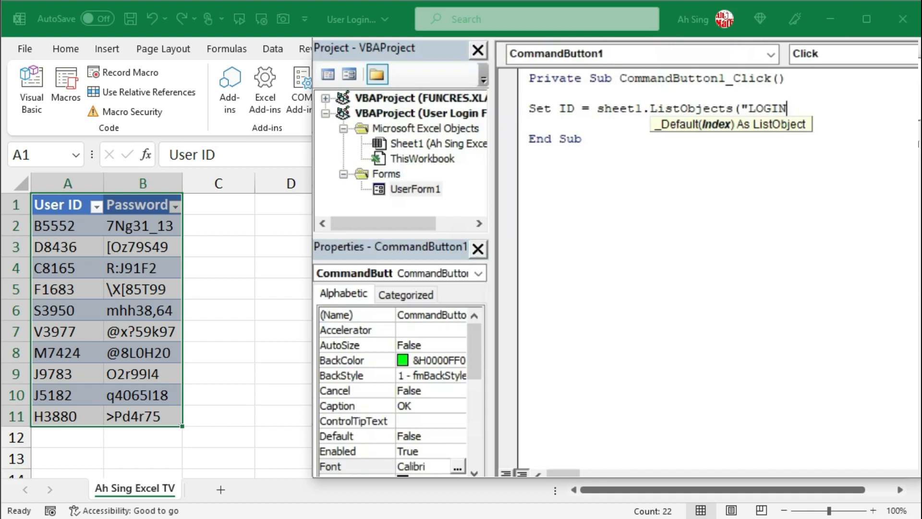
type("\"")
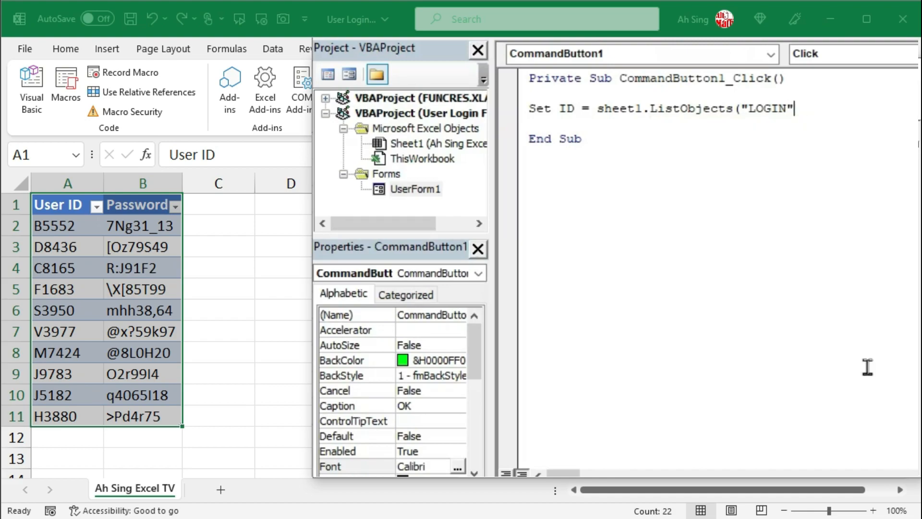
type("i")
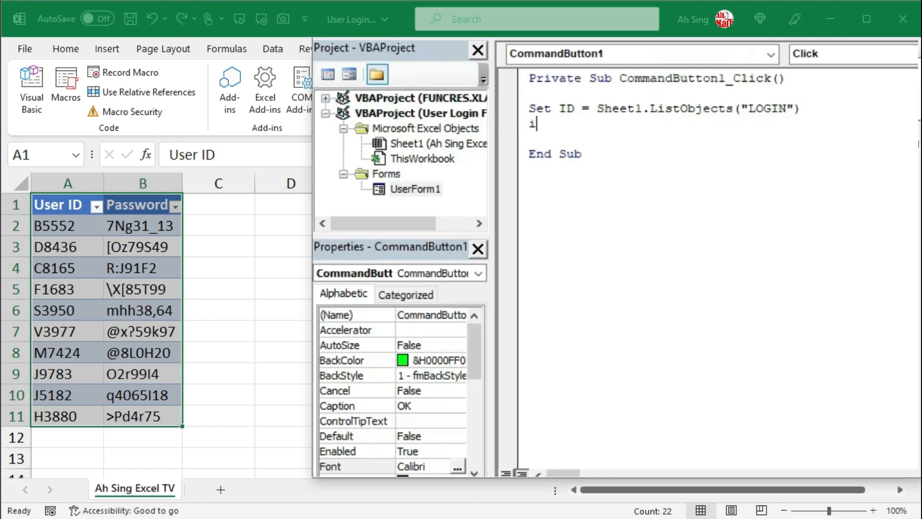
- Write If Me.TextBox2 = WorksheetFunction.VLookup(Me.TextBox1, Range(ID), 2 in the click code
type("f me")
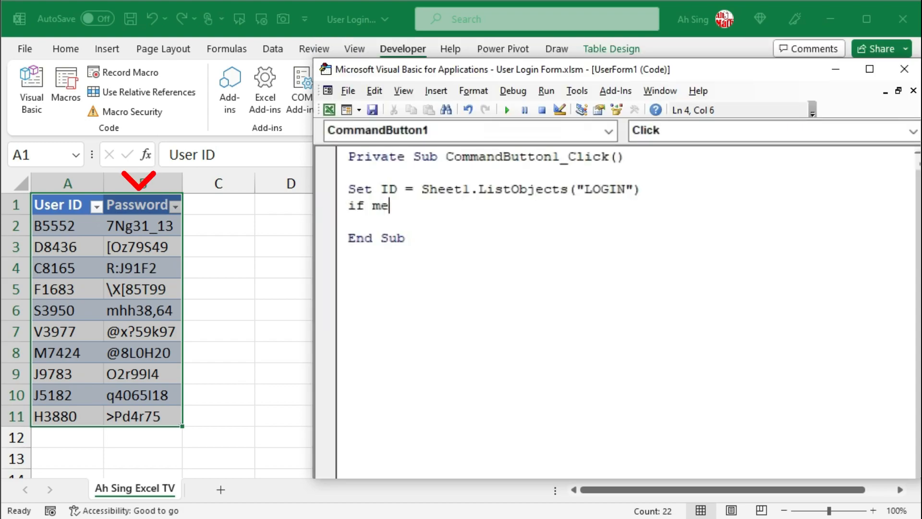
type(".t")
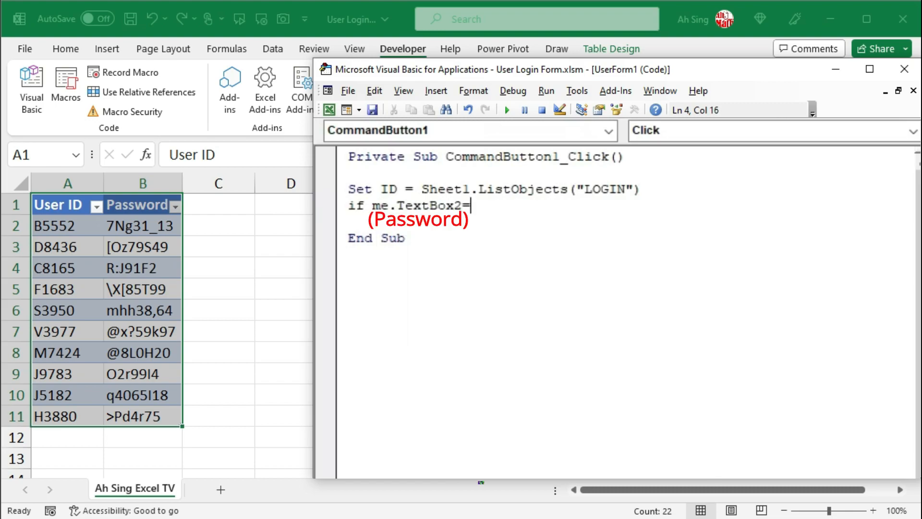
type("worksh")
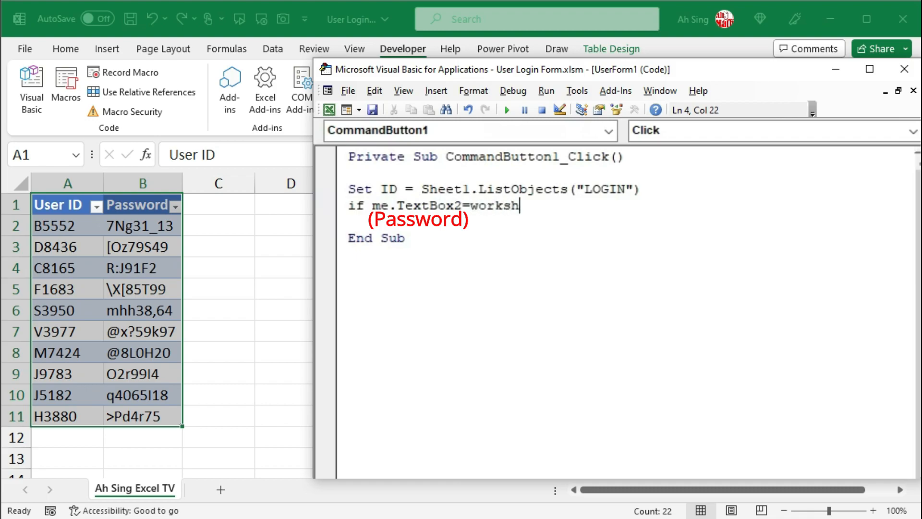
type("eetfunction.vl")
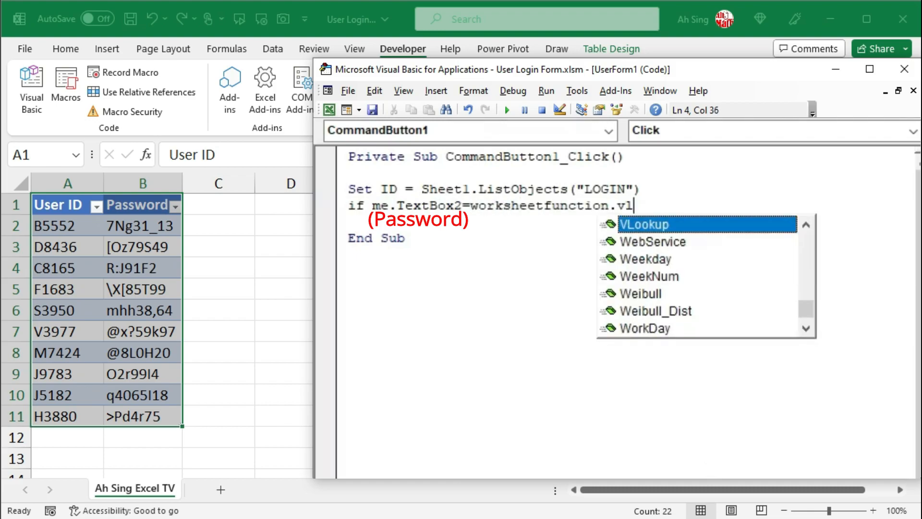
key("Tab")
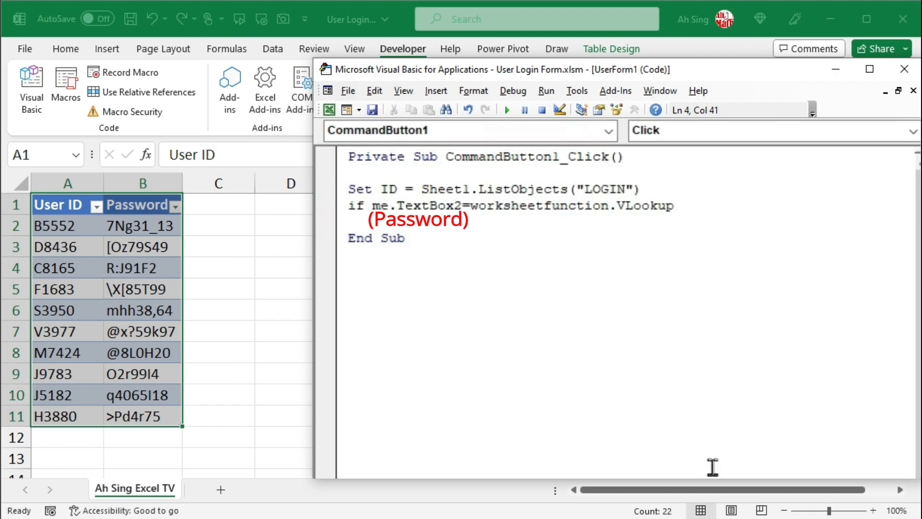
type("(")
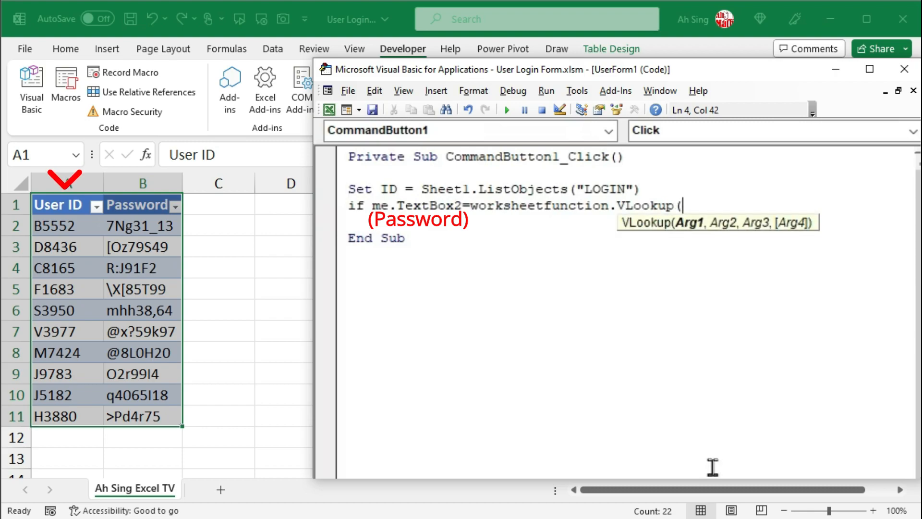
type("me.TextBox1")
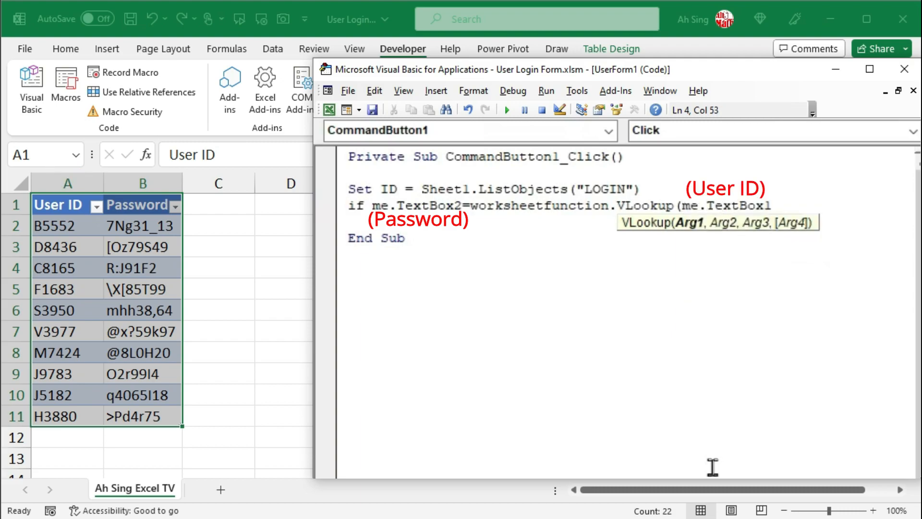
type(",")
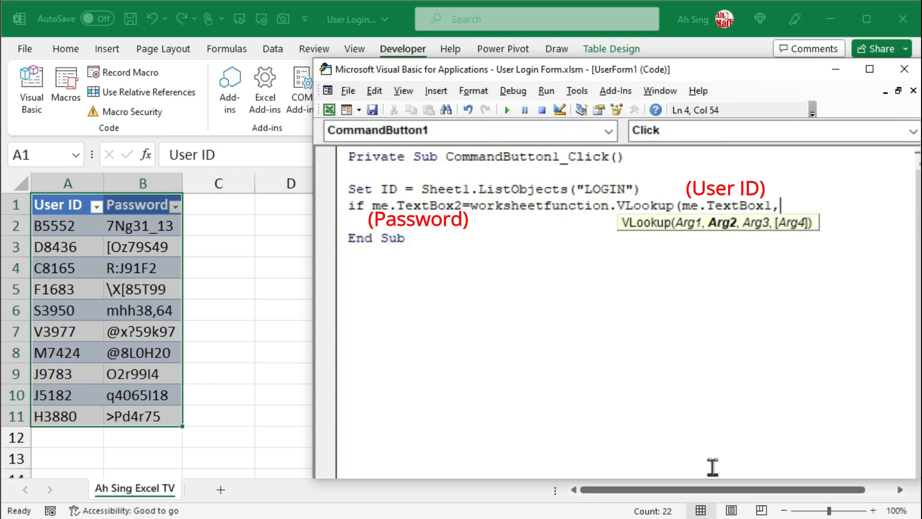
type("range (")
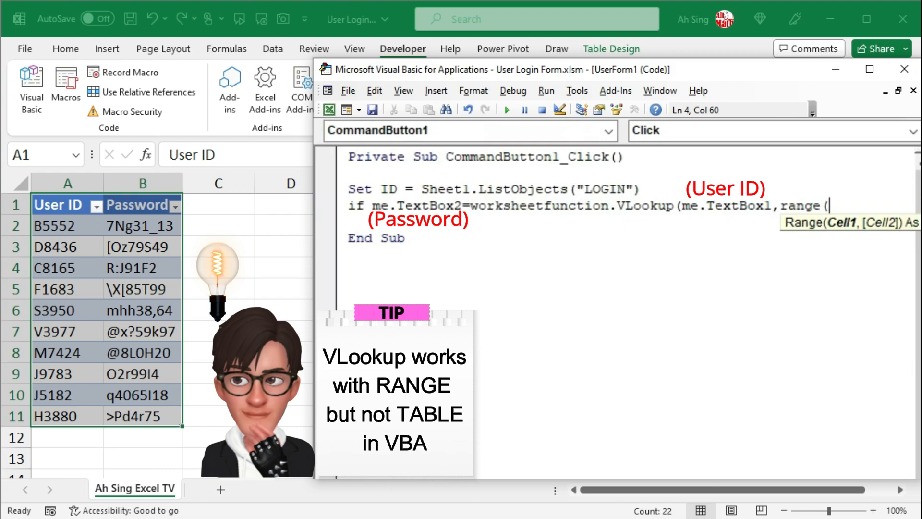
type("I")
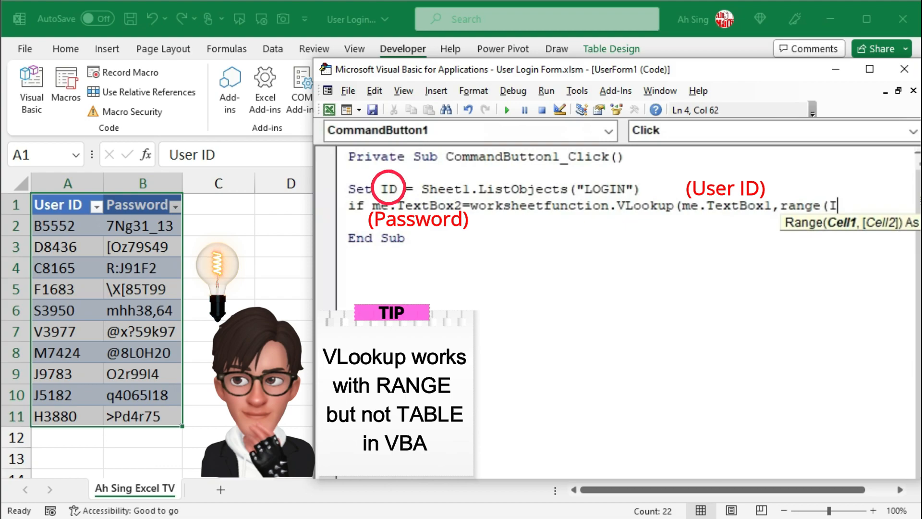
type("D),")
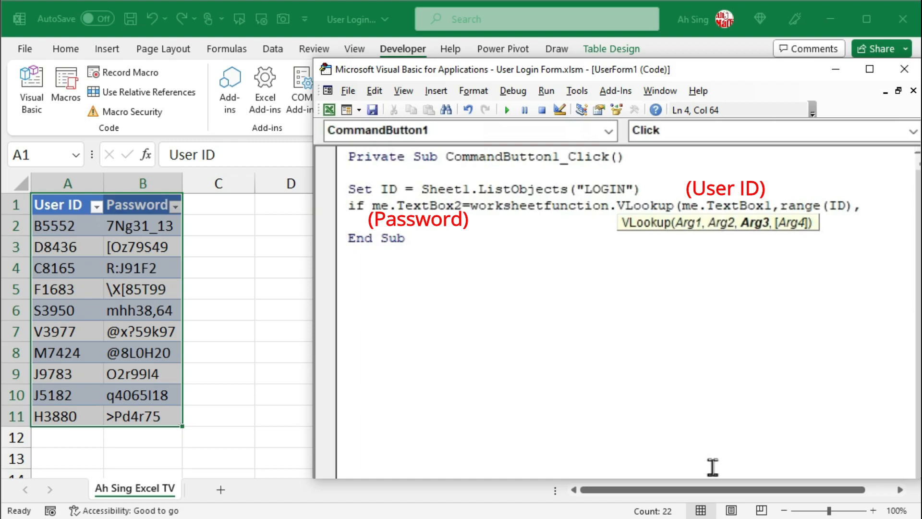
type("2")
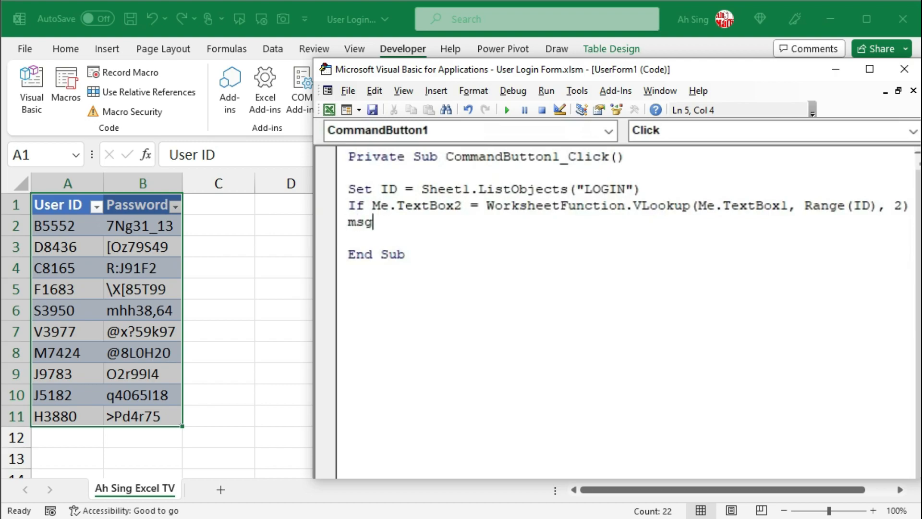
- Add the match branch: MsgBox "Welcome" followed by Unload Me
type("box")
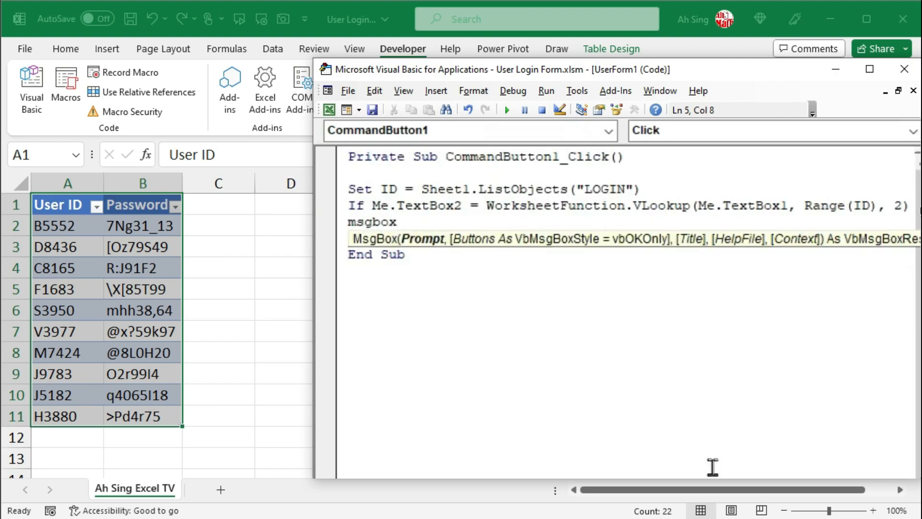
type("\"Welcome\"")
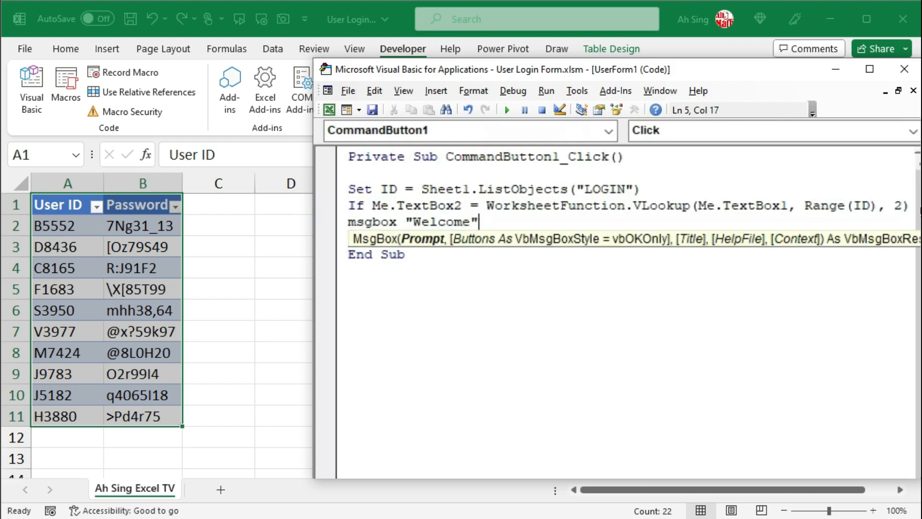
type("unlo")
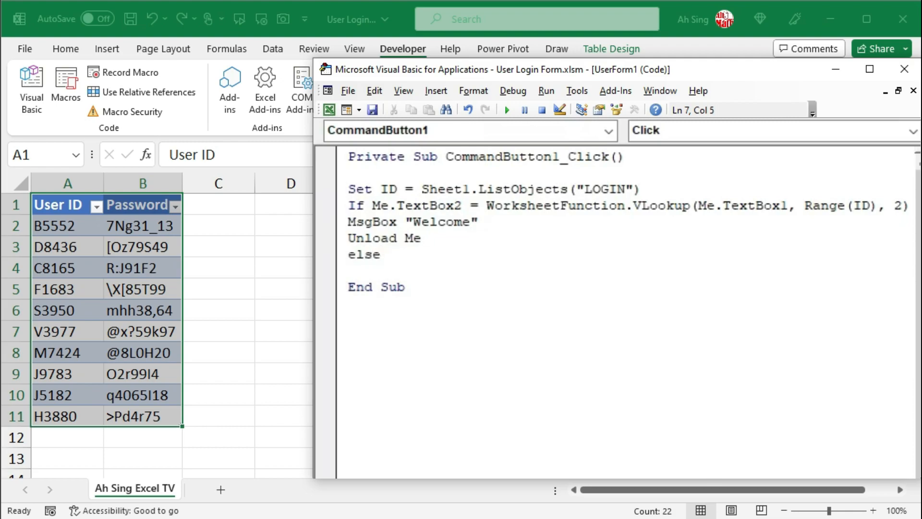
- Add the Else branch: not-authorized MsgBox, Unload Me, Application.Quit, and End If
type("msg")
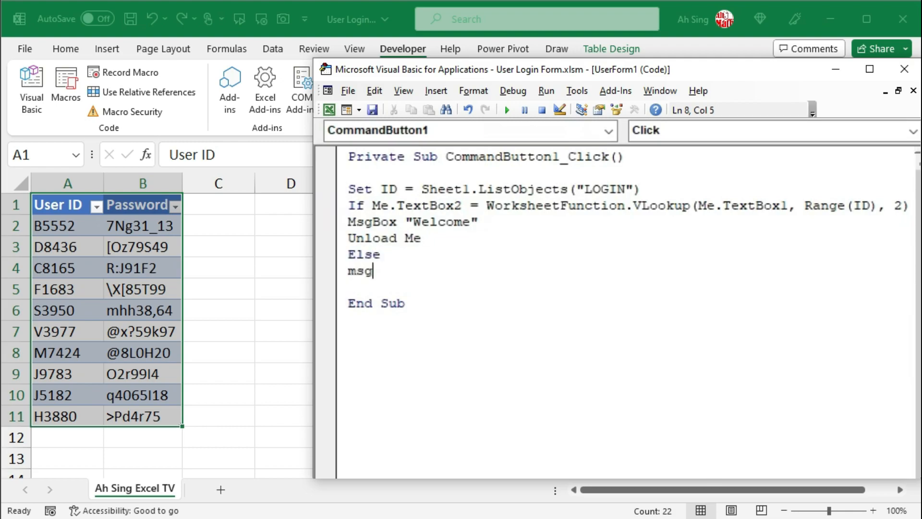
type("box \"")
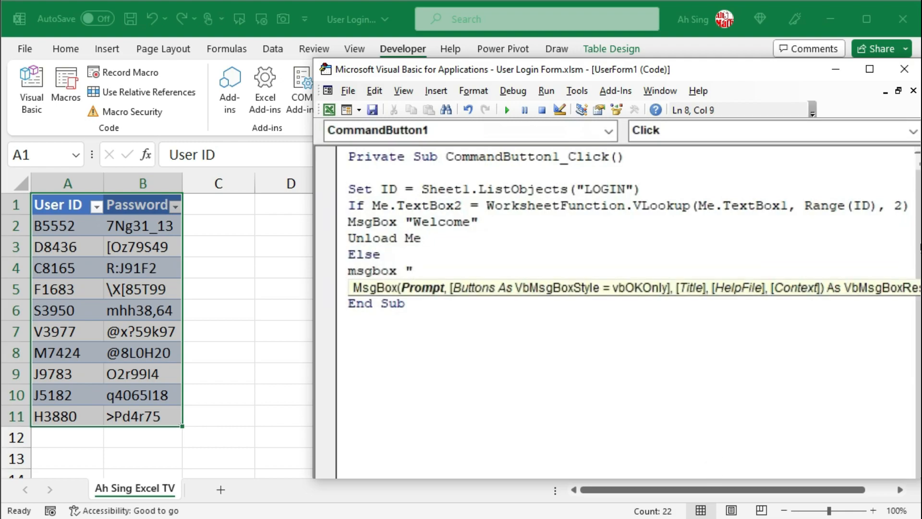
type("You are not authorized to use this wo")
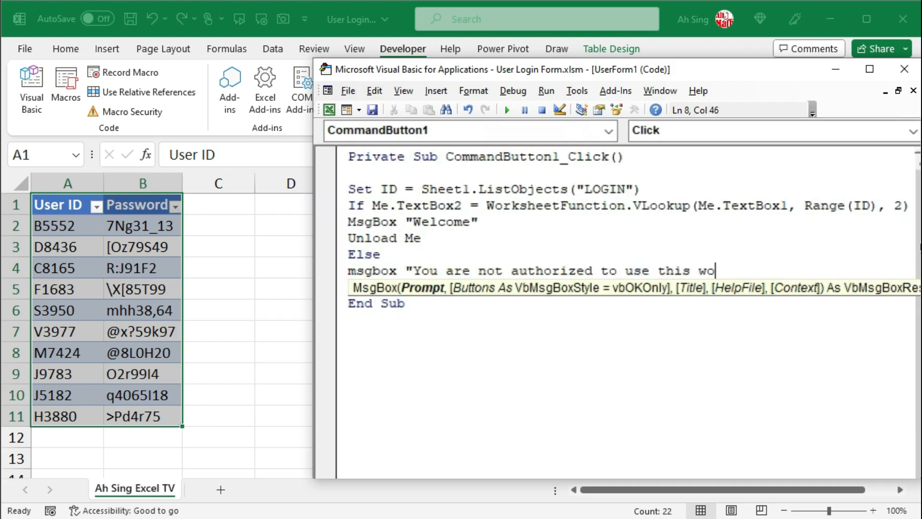
type("rkbook. The workbook is closing.")
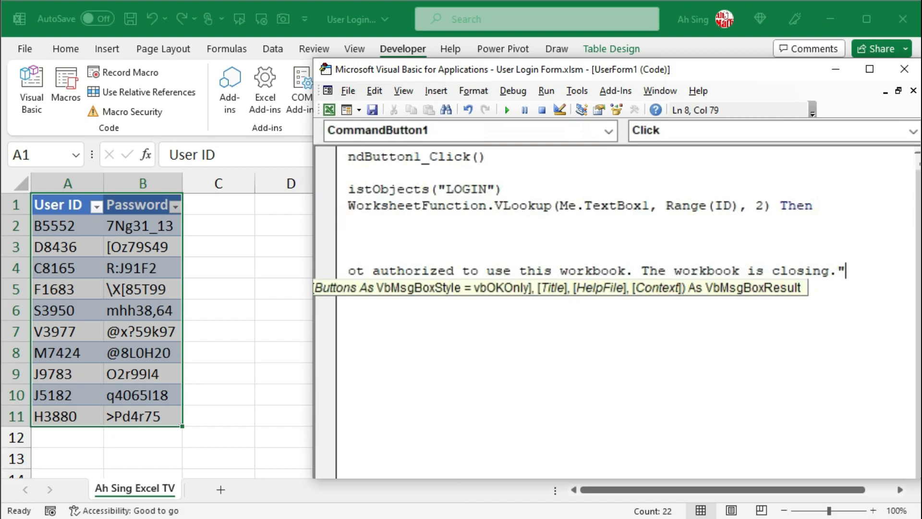
type(",vbOKOnly,")
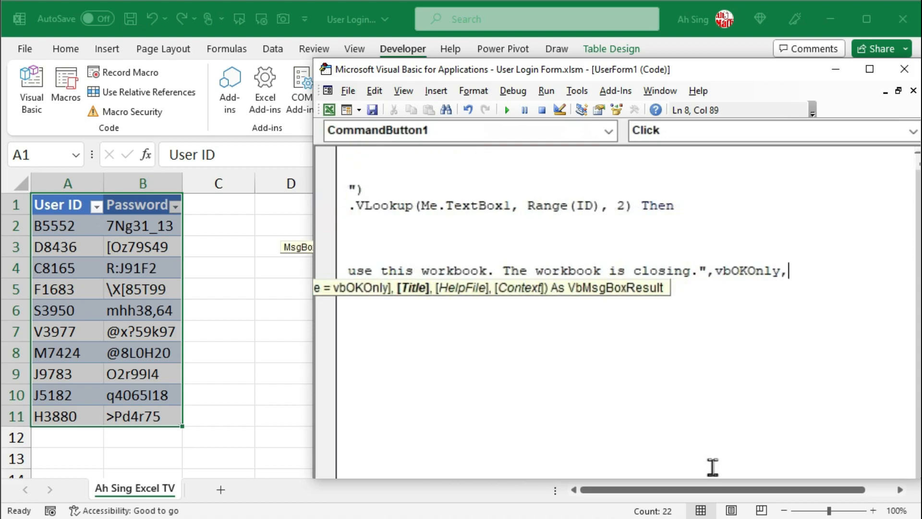
type("\"")
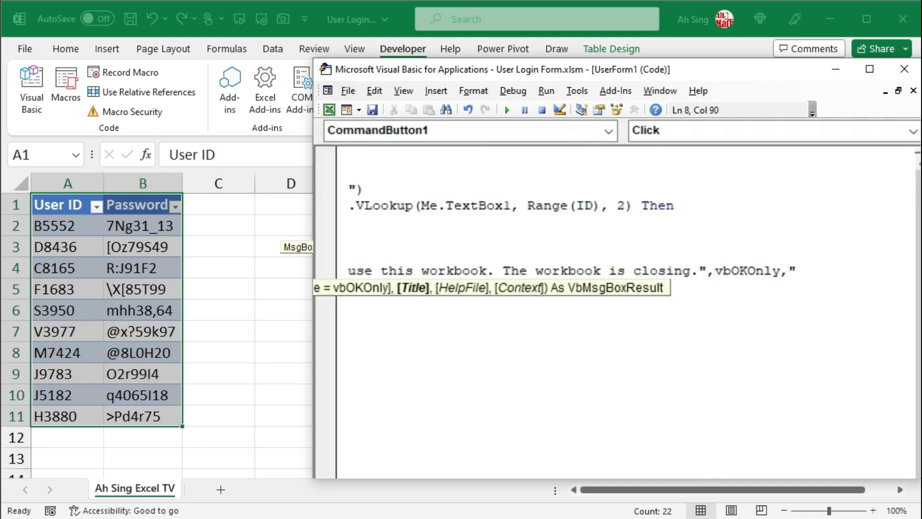
type("Acce")
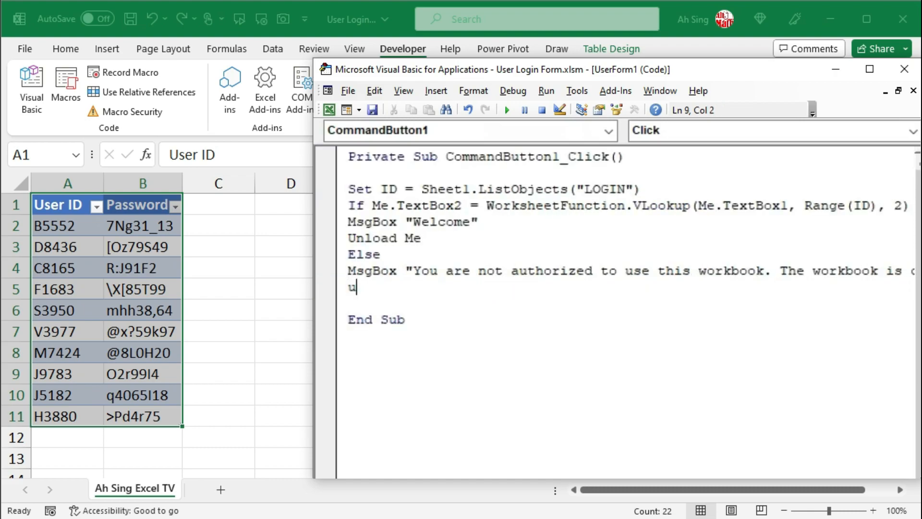
type("nload Me")
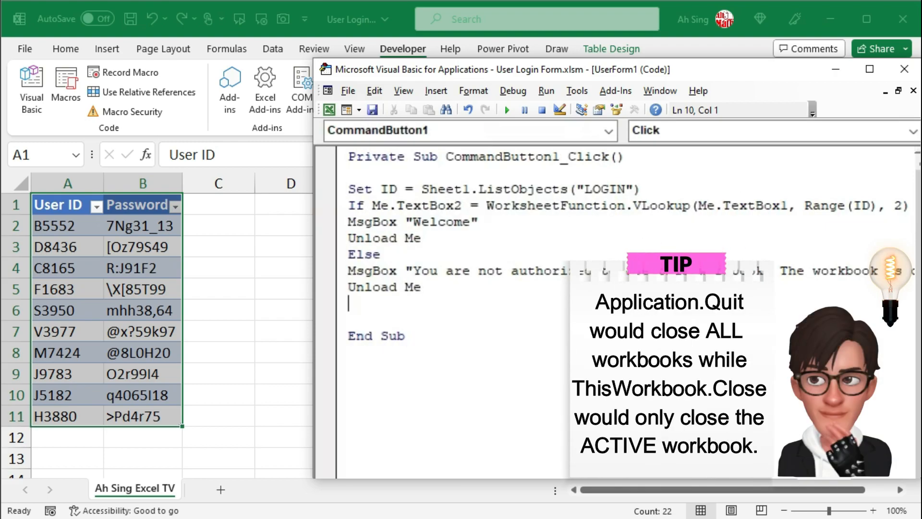
type("application.Quit")
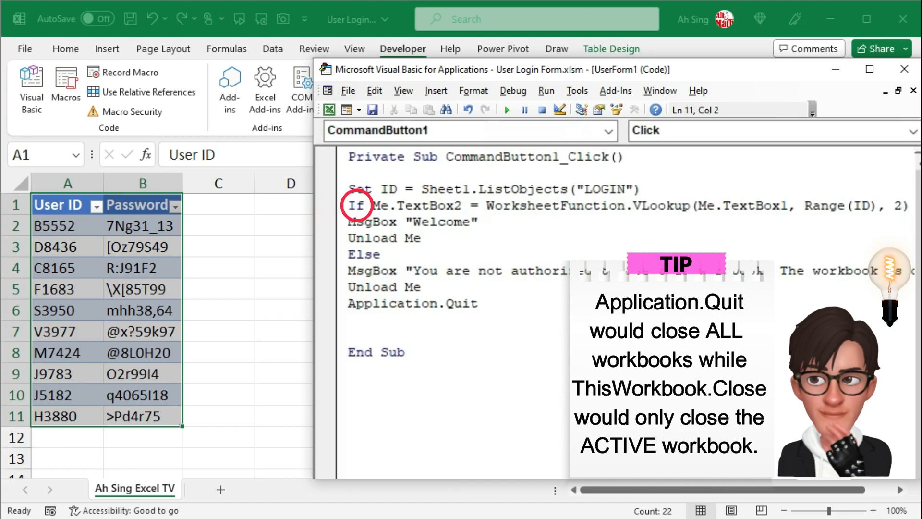
type("End If")
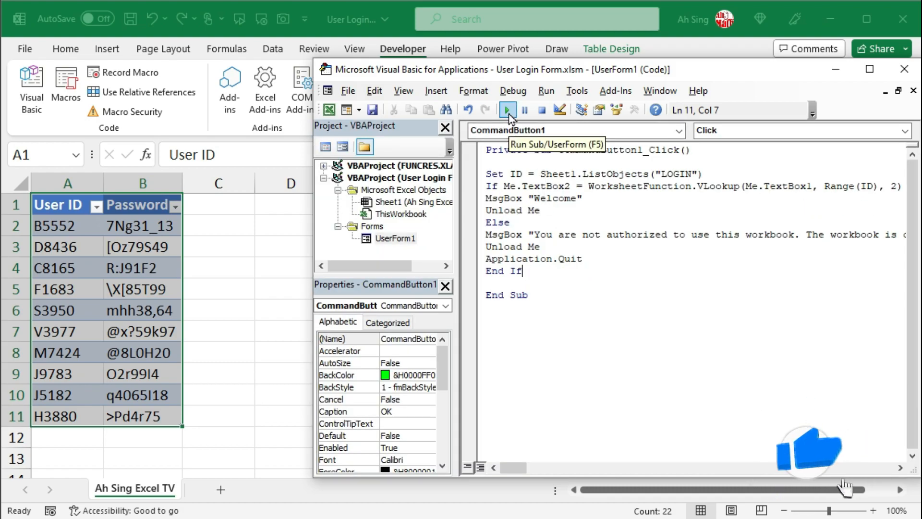
- Test-run the Login form empty and end the run at VLookup error 1004
left_click(507, 110)
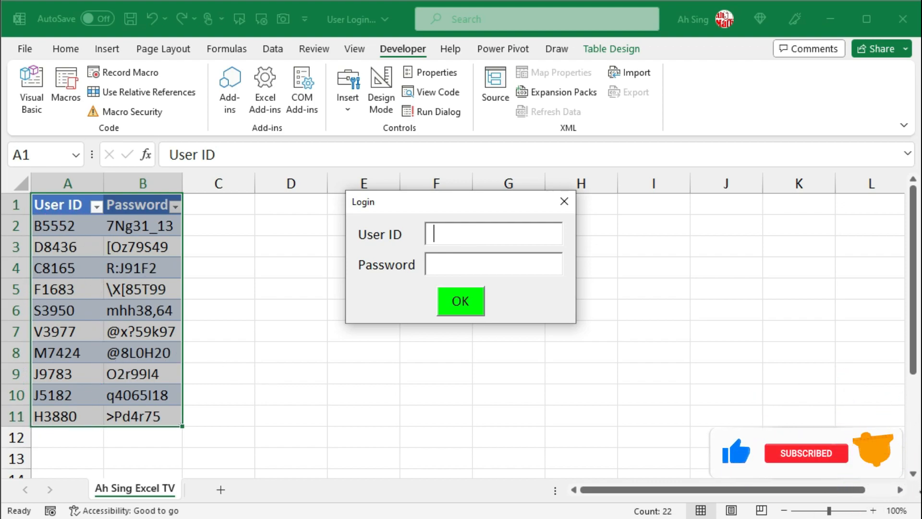
left_click(461, 301)
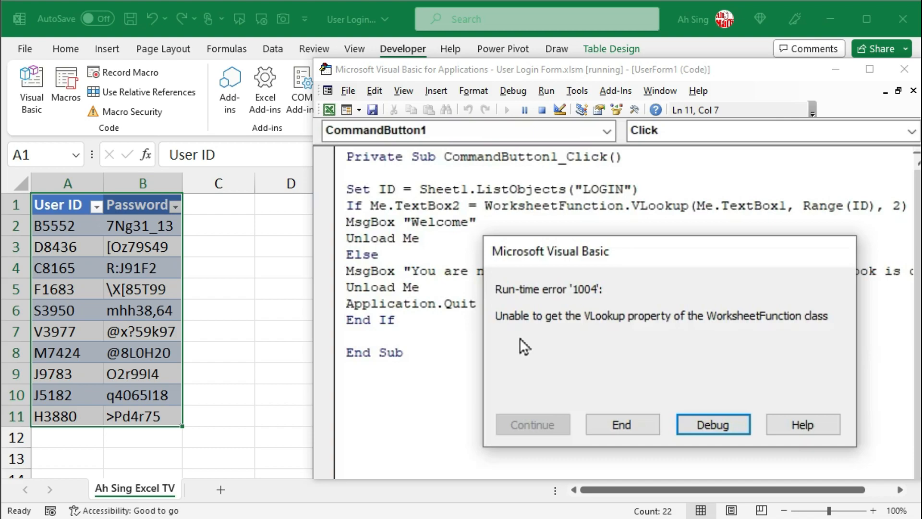
mouse_move(705, 404)
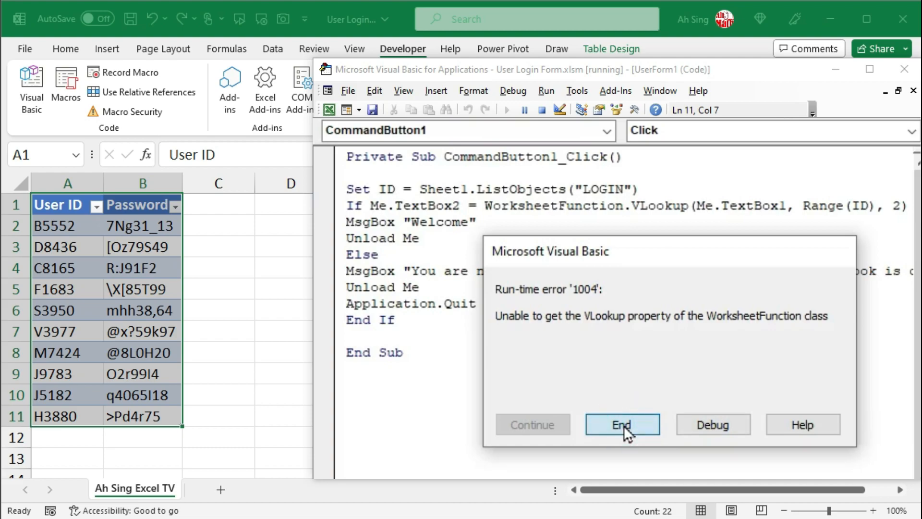
left_click(621, 425)
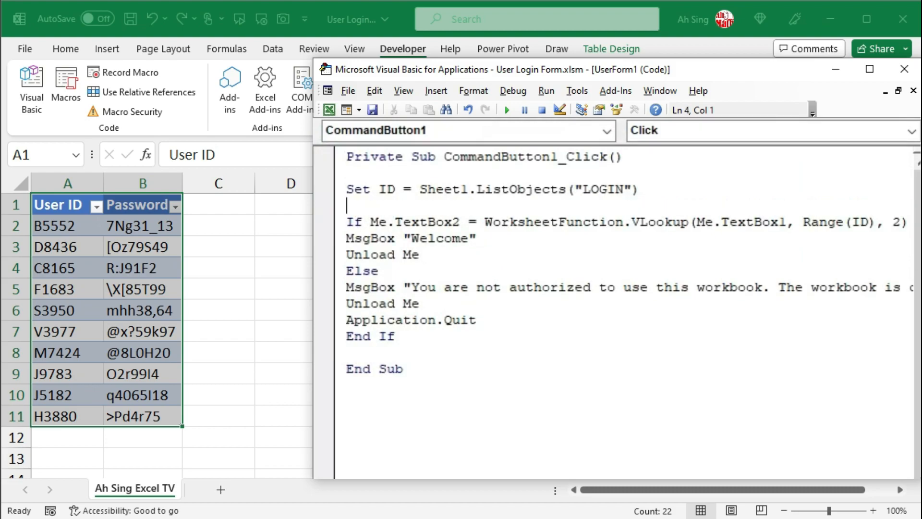
- Submit an unknown user ID in the Login form and dismiss the Access Denied message
type("on e")
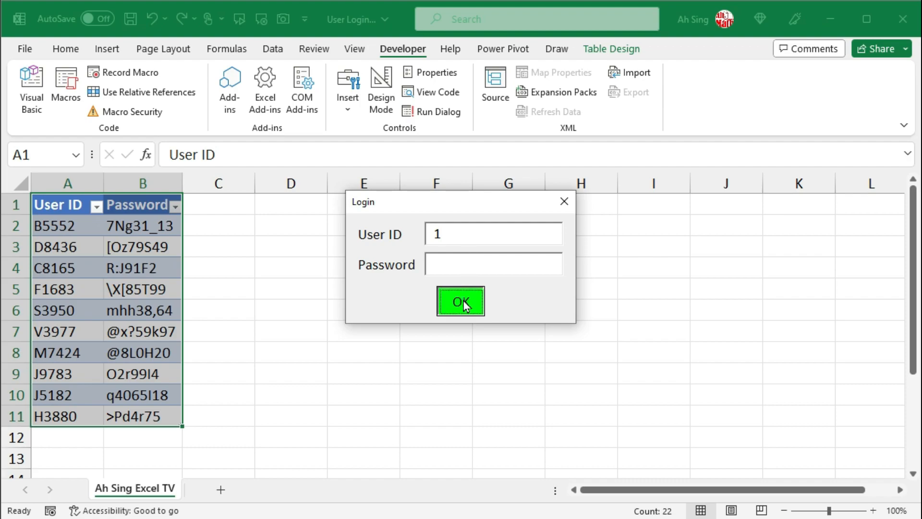
left_click(461, 302)
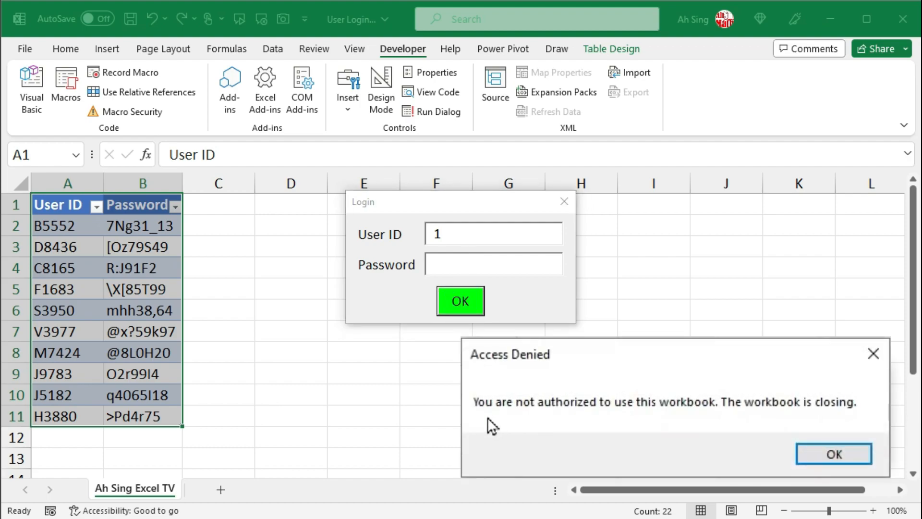
left_click(833, 453)
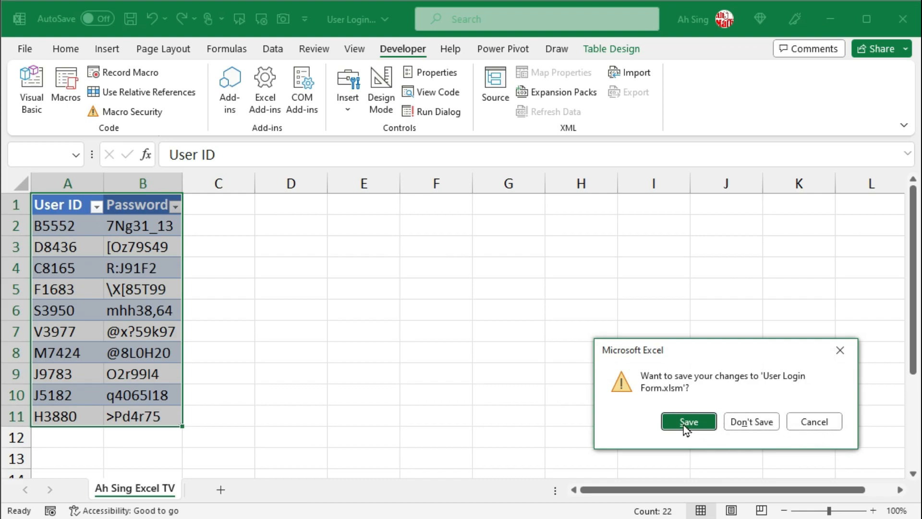
- Save, reopen the workbook, and add a Workbook_Open procedure that calls the userform
left_click(688, 421)
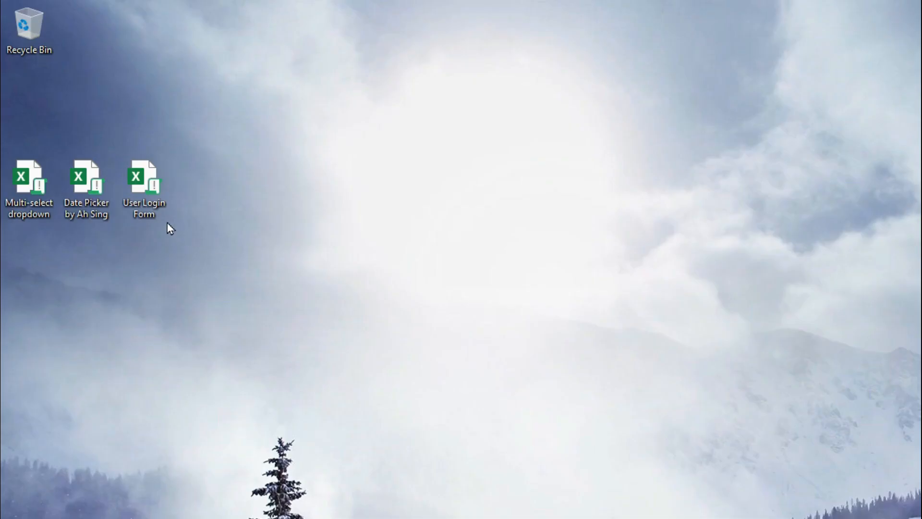
double_click(144, 179)
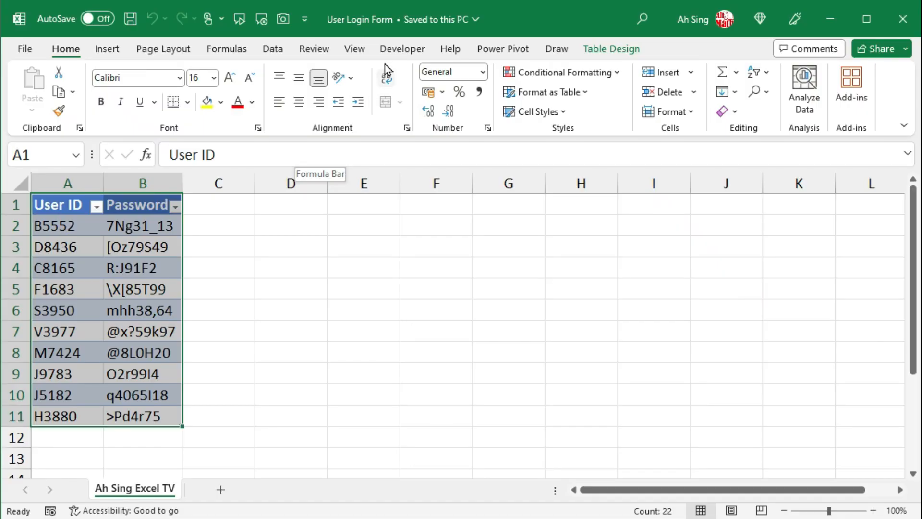
left_click(403, 49)
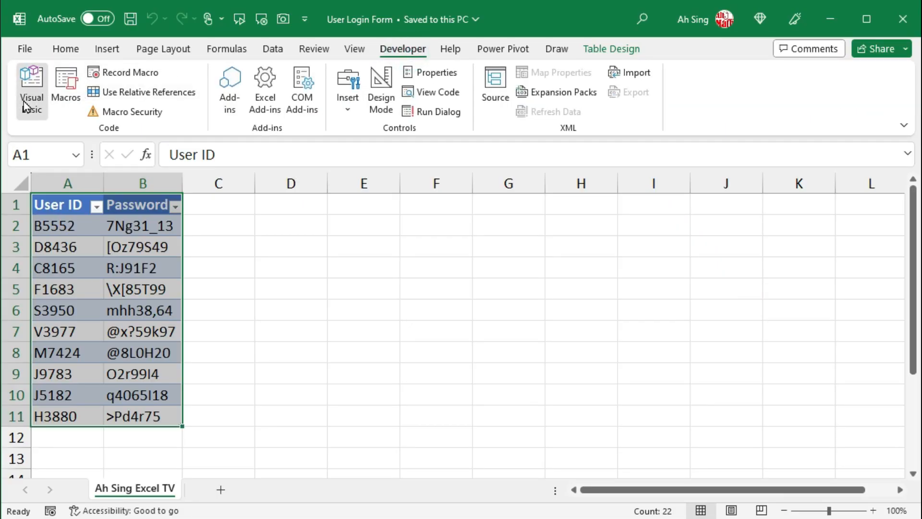
left_click(30, 88)
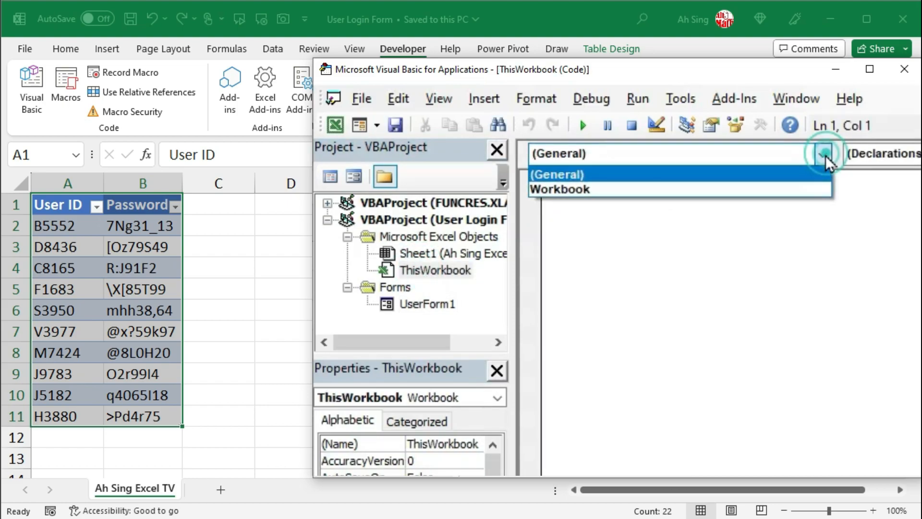
left_click(560, 189)
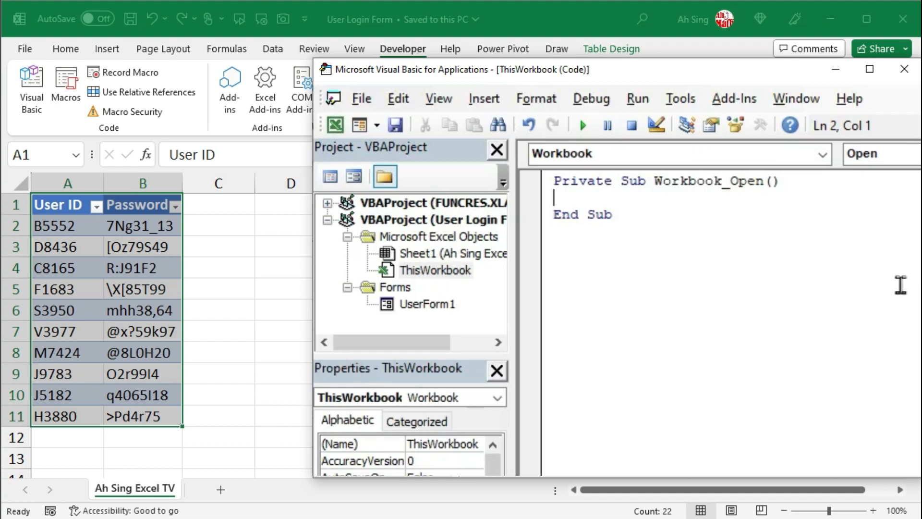
type("userform")
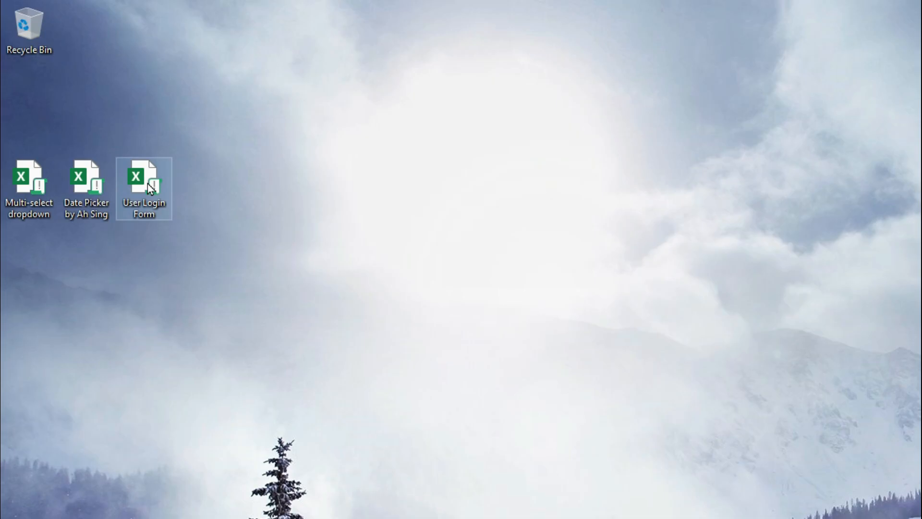
double_click(144, 180)
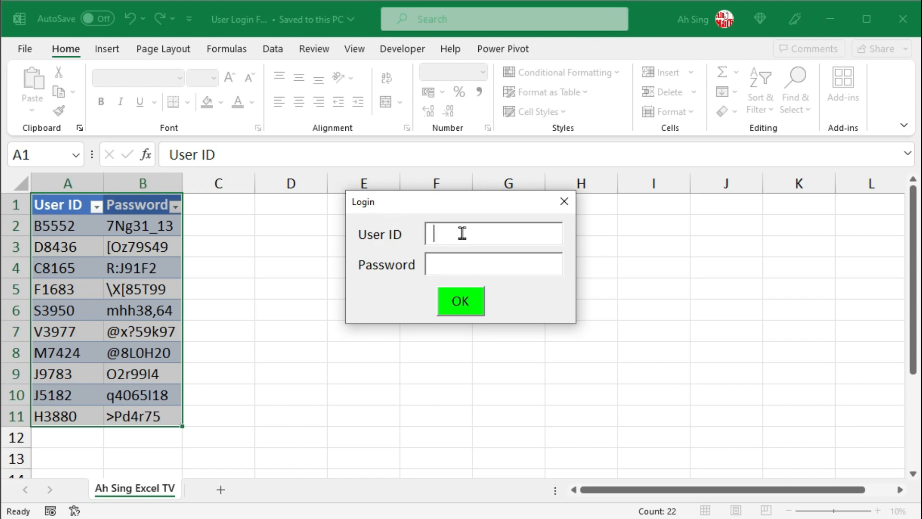
mouse_move(477, 261)
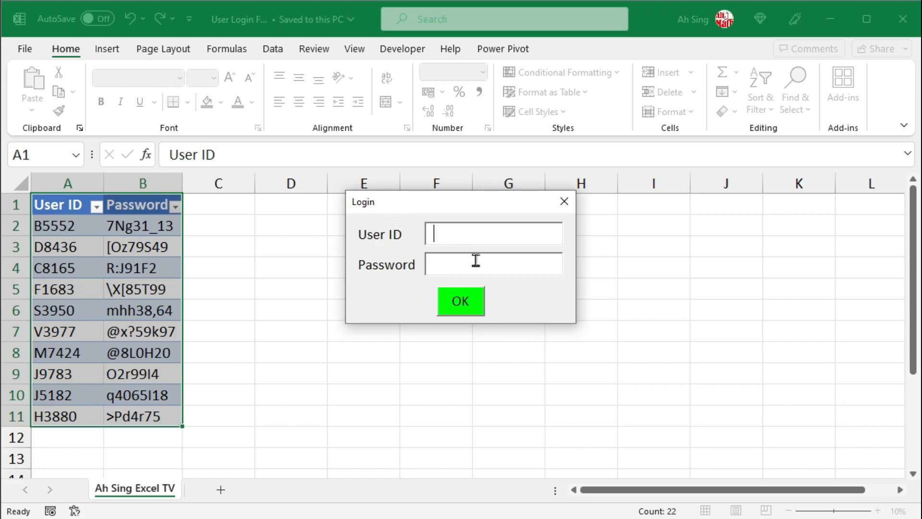
mouse_move(47, 260)
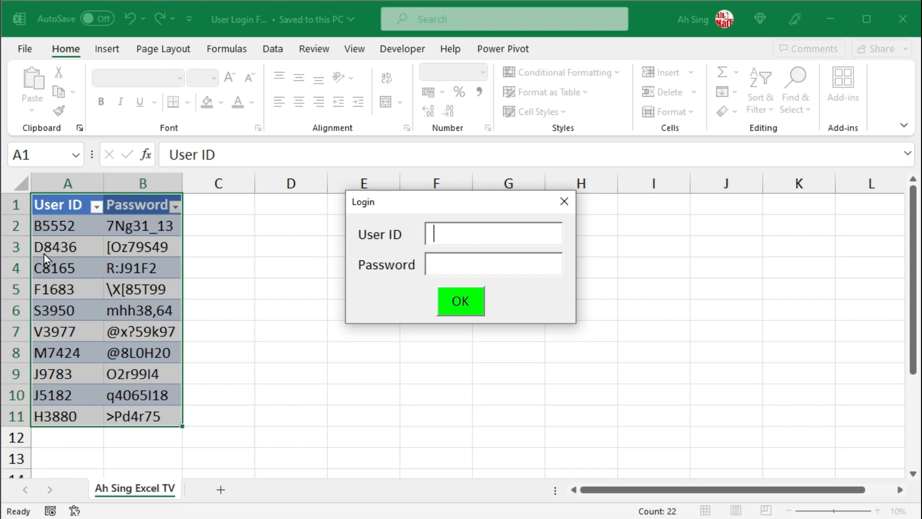
mouse_move(74, 263)
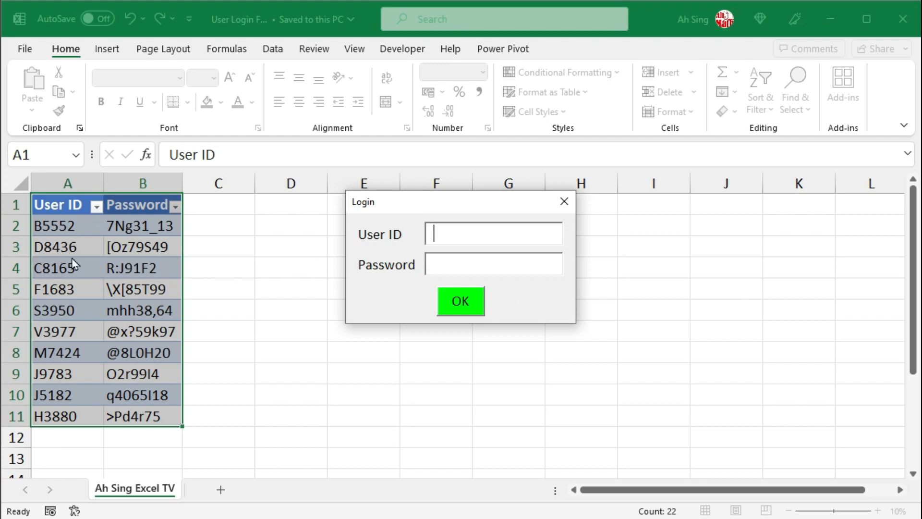
type("D84")
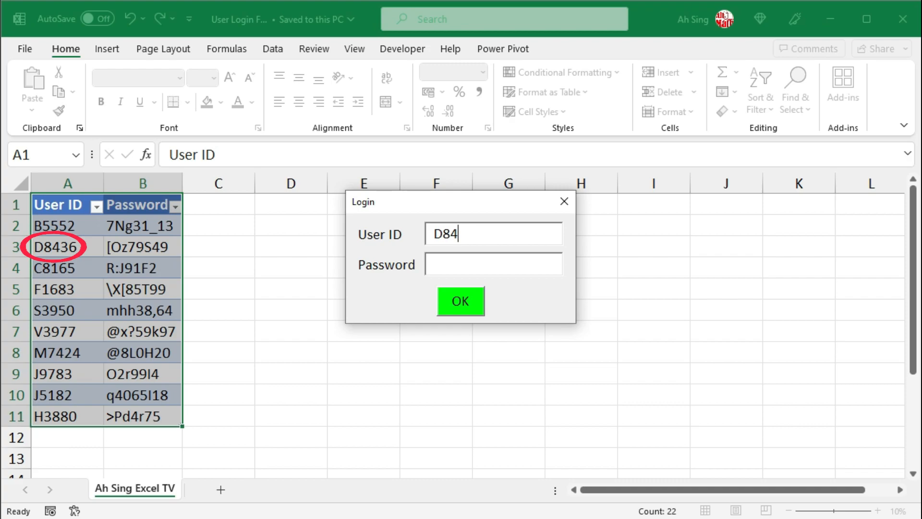
left_click(493, 264)
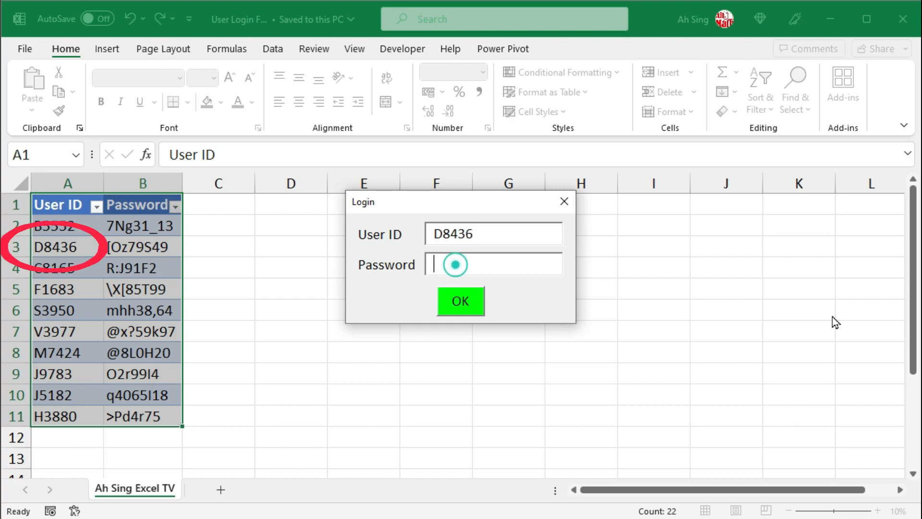
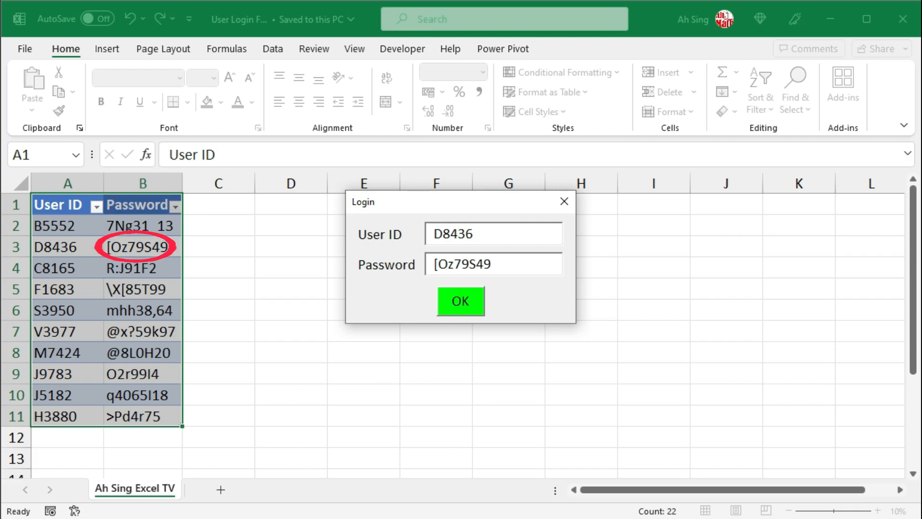
left_click(461, 300)
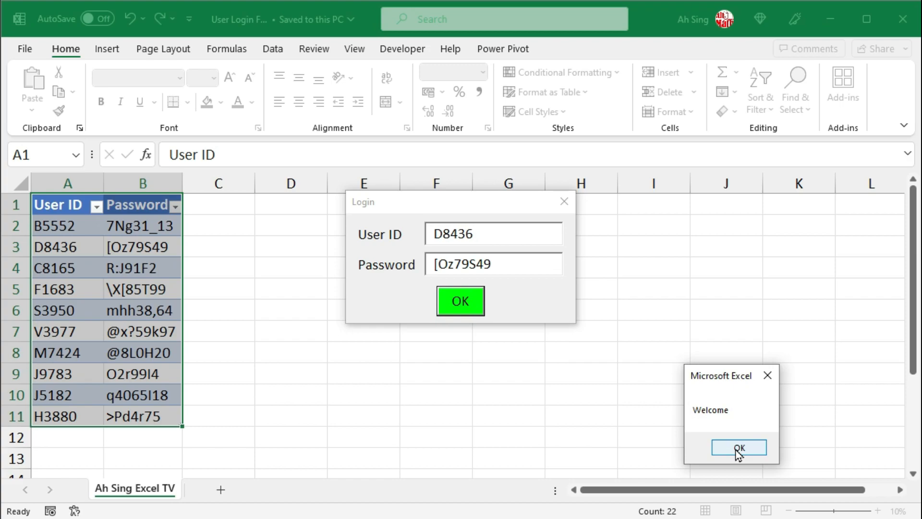
left_click(739, 448)
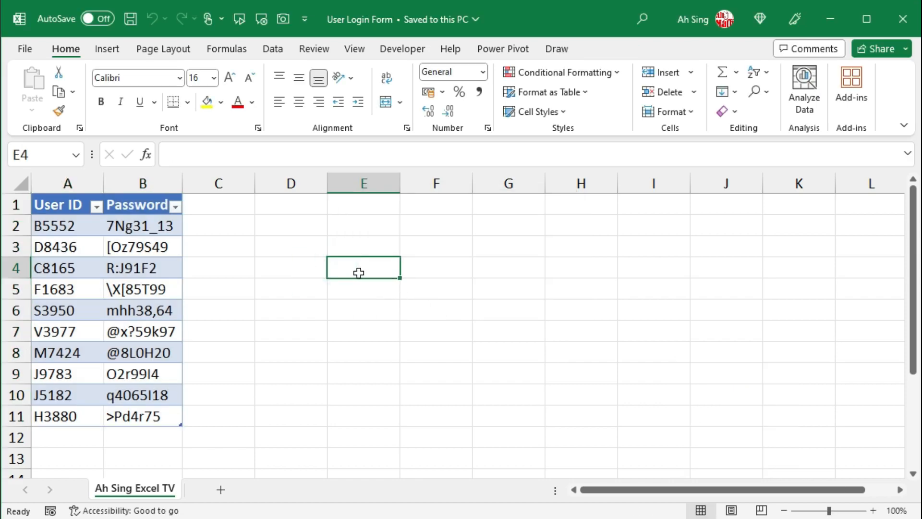
mouse_move(905, 18)
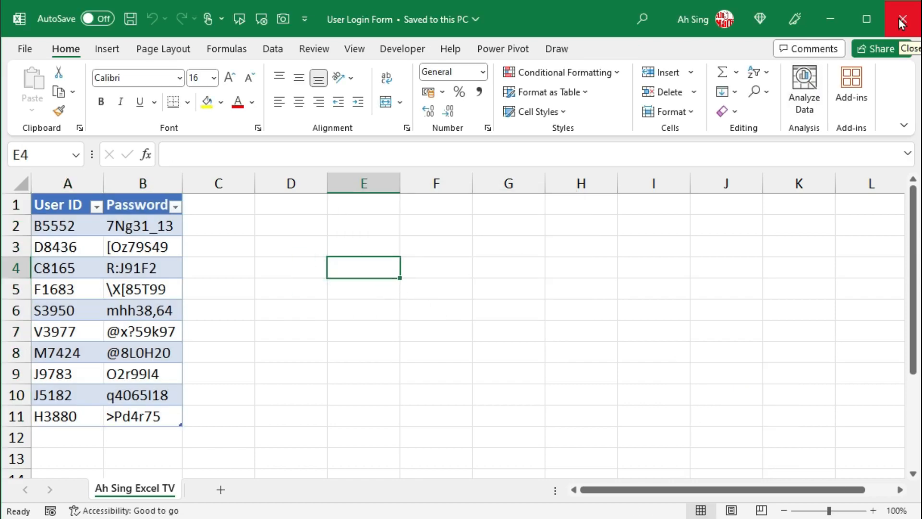
left_click(905, 18)
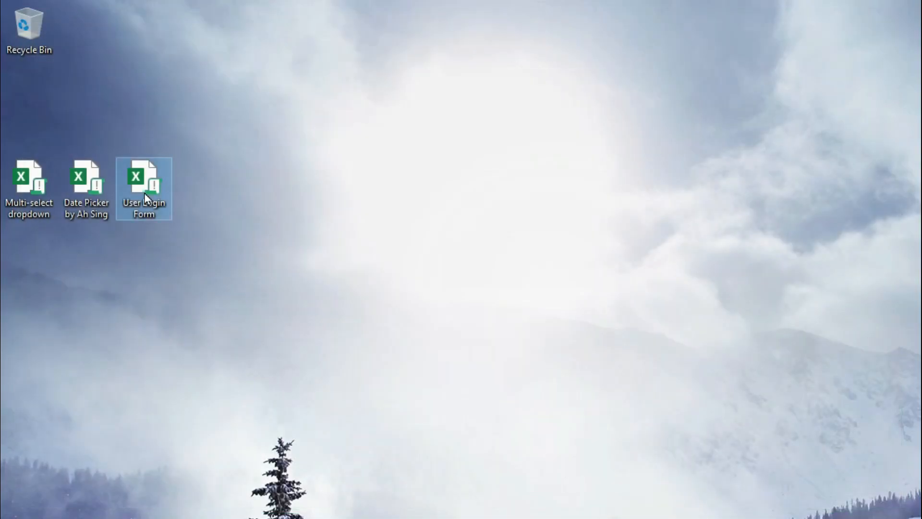
- Log in with invalid 21321/fdsfd, acknowledge Access Denied, and reopen User Login Form
double_click(144, 183)
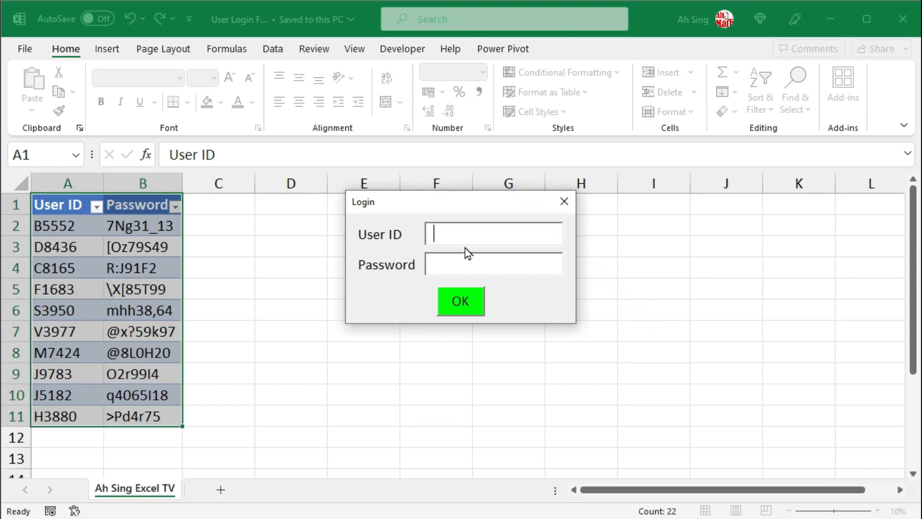
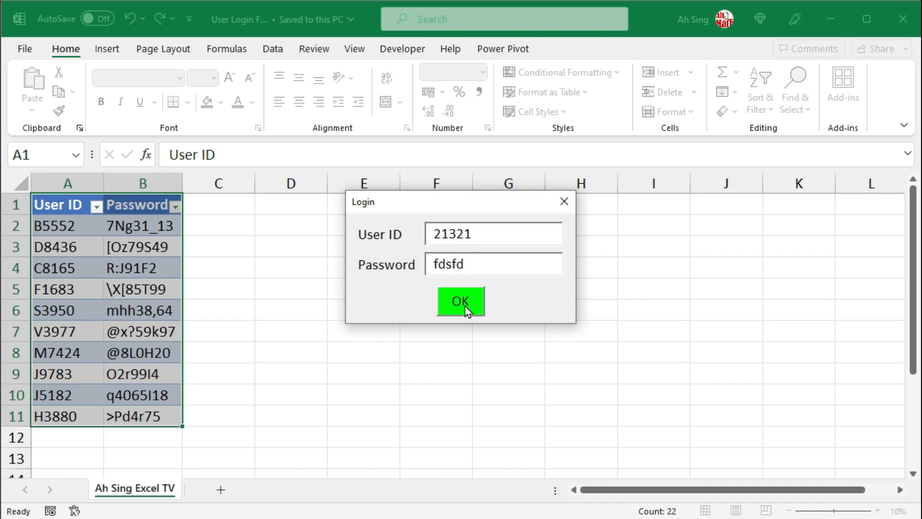
left_click(460, 301)
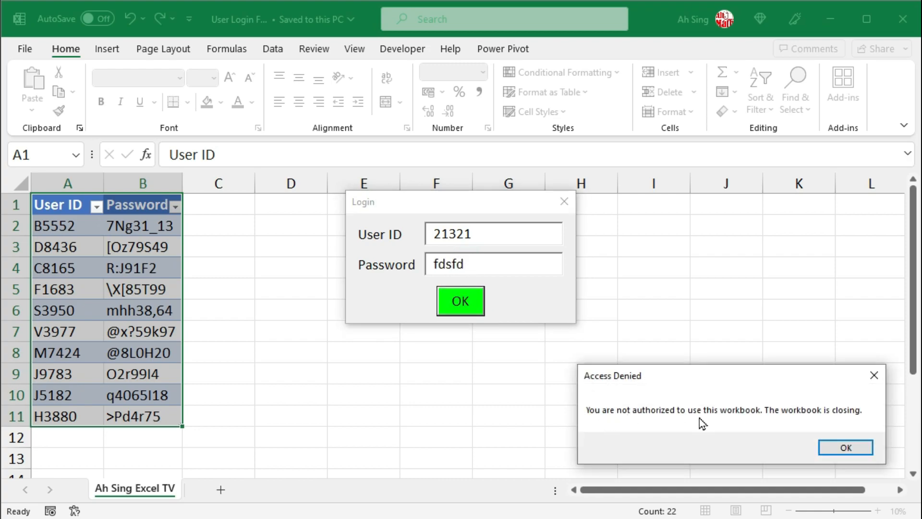
mouse_move(829, 422)
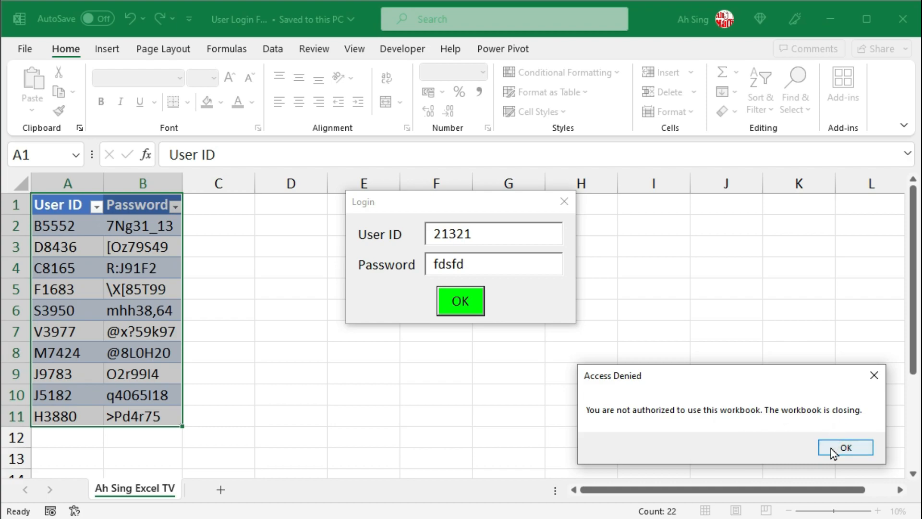
left_click(846, 447)
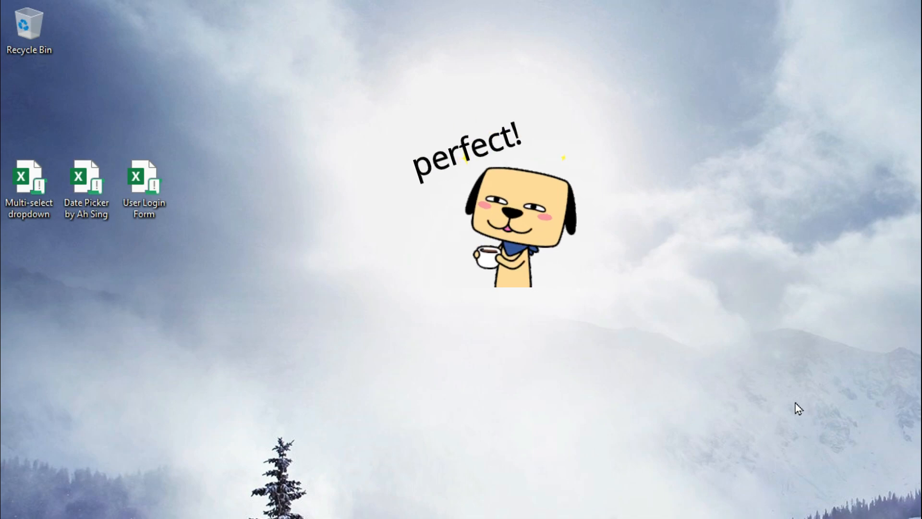
double_click(144, 182)
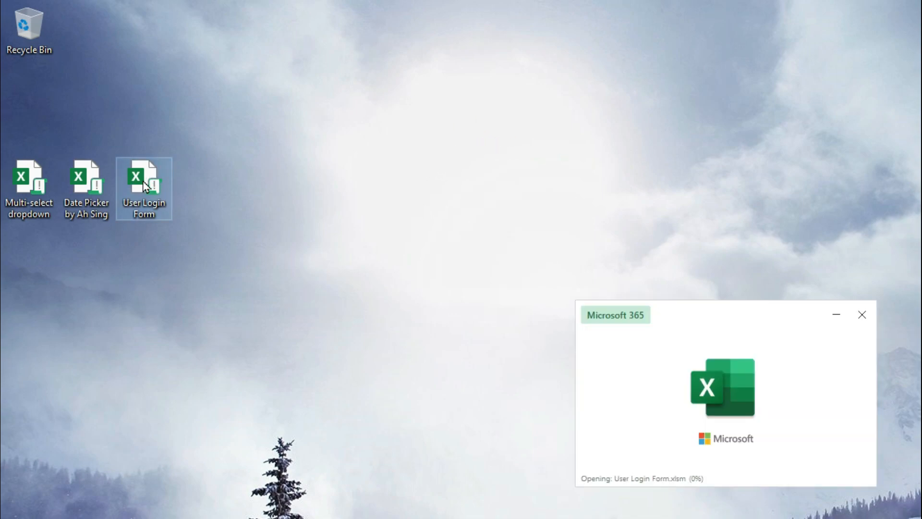